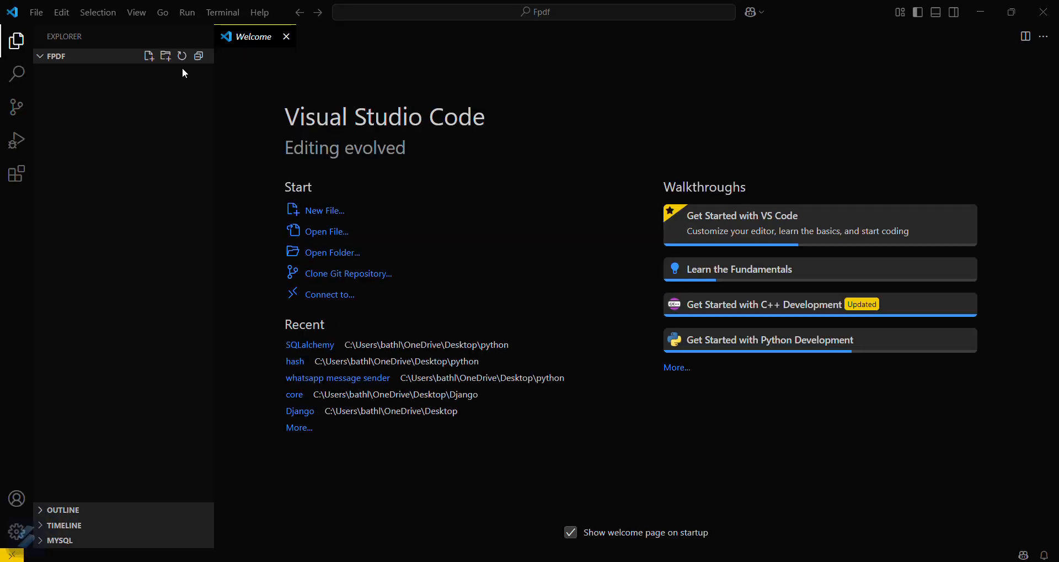
mouse_move(62, 12)
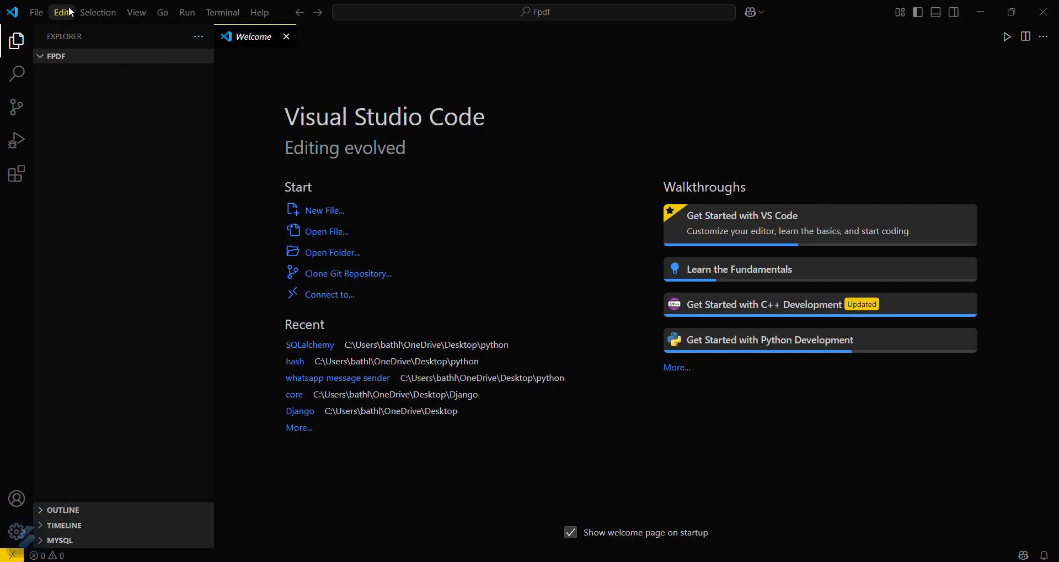
mouse_move(149, 57)
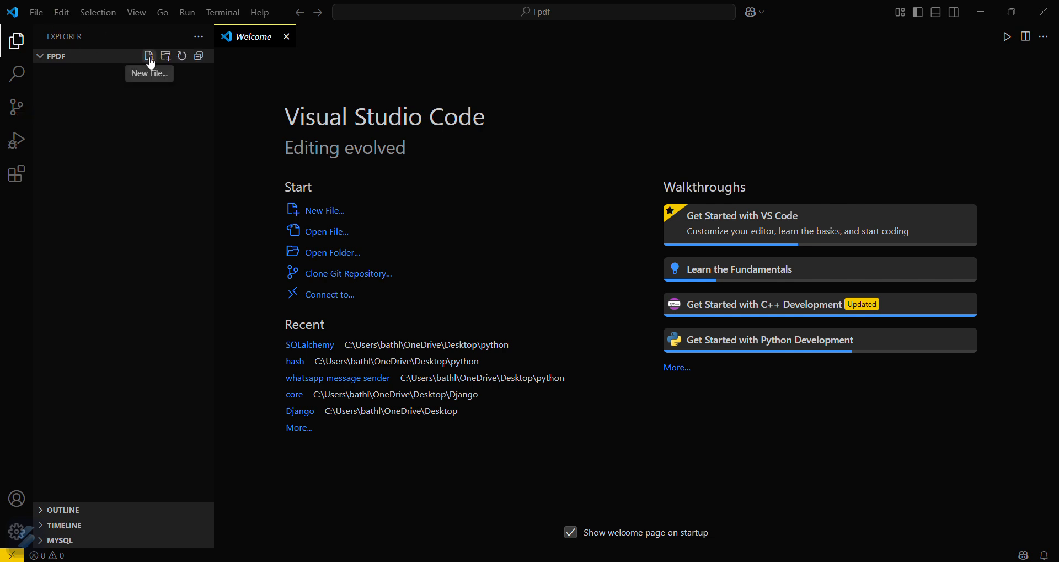
Create a new file named test.py in the Fpdf folder
click(148, 56)
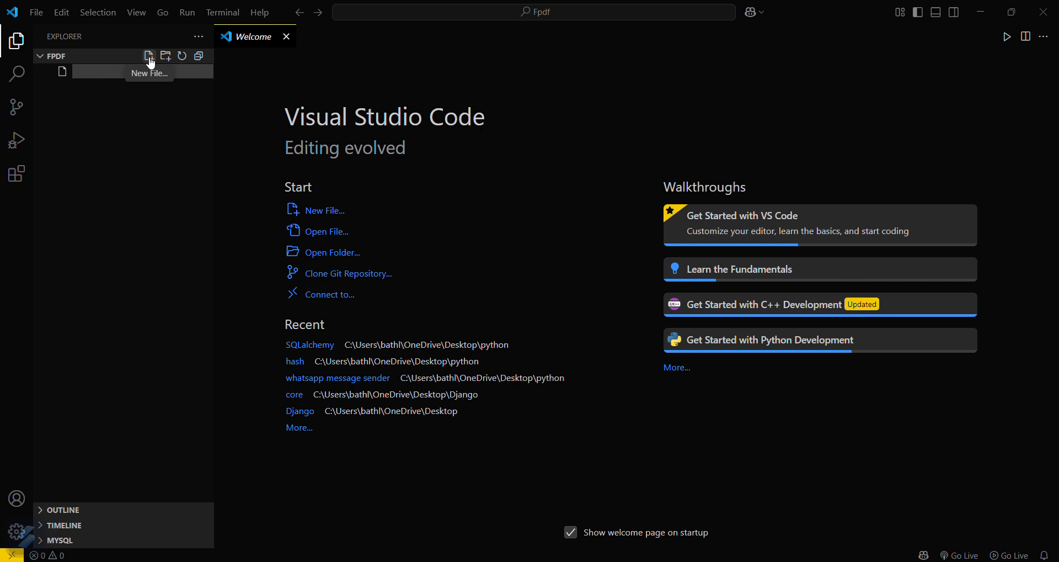
text(test.py)
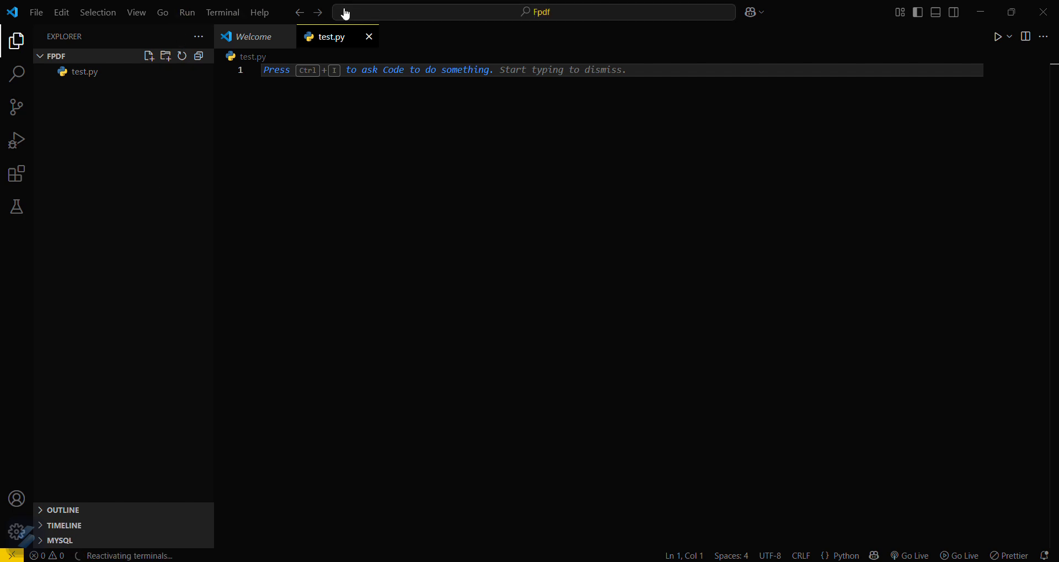
Create a Venv-type .venv environment in the Fpdf workspace and open a terminal in it
click(528, 11)
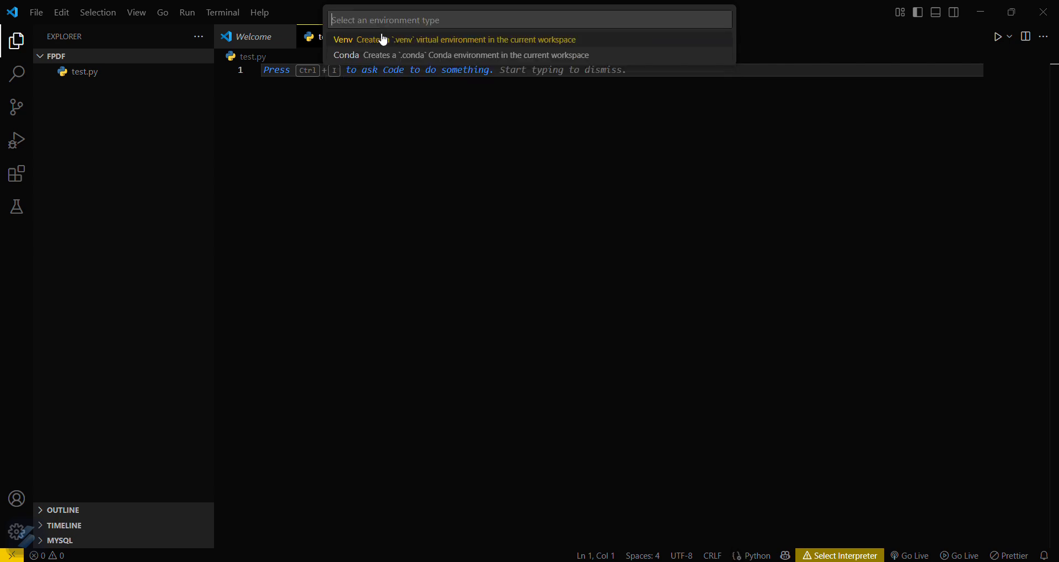
click(343, 40)
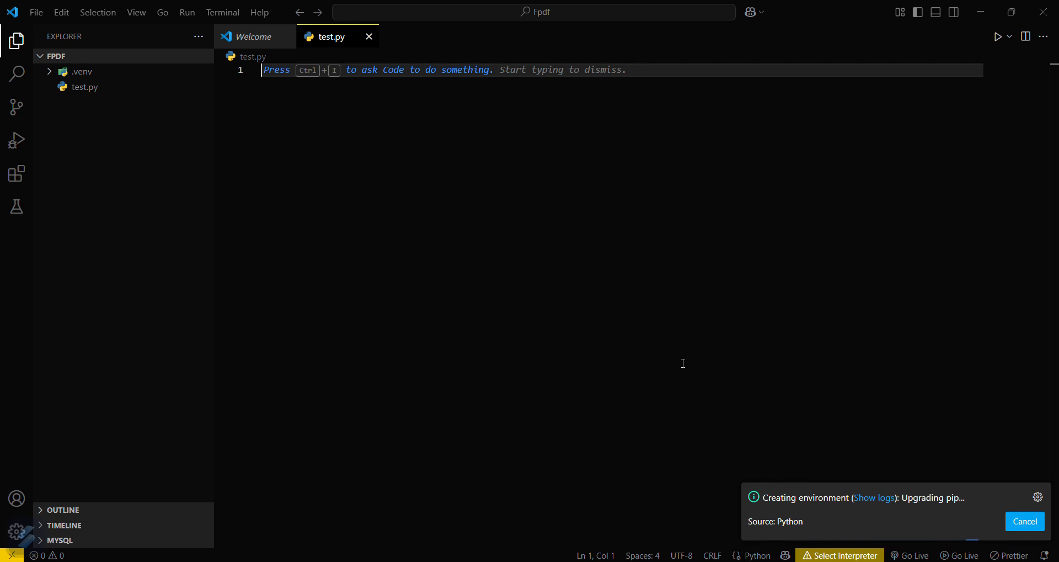
mouse_move(836, 489)
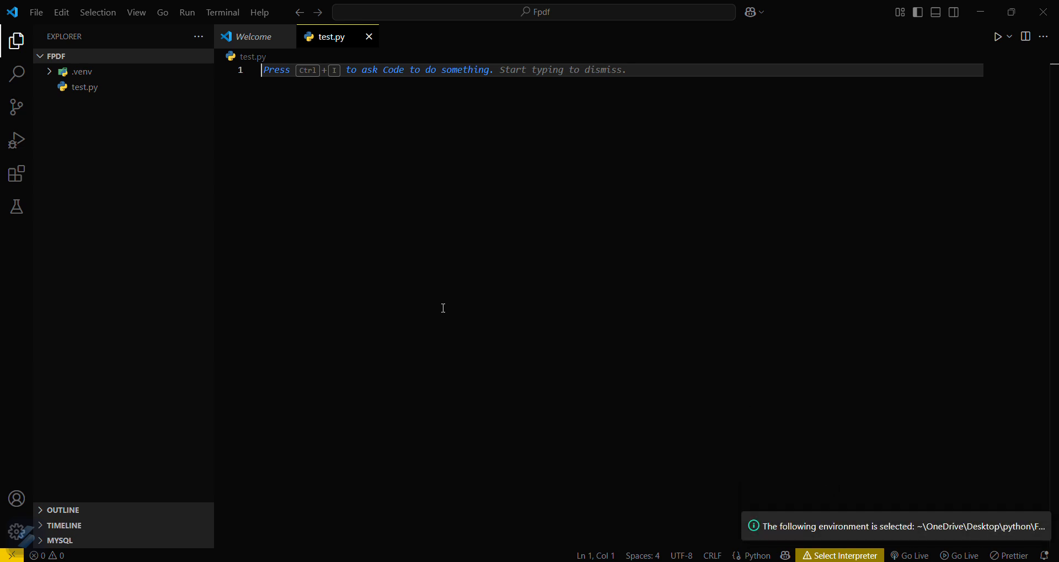
mouse_move(821, 558)
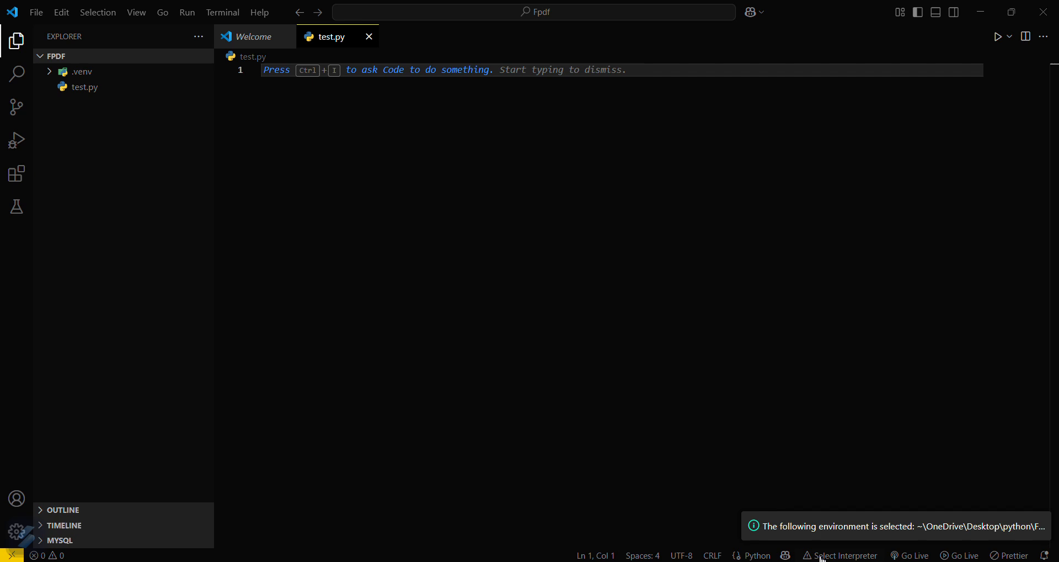
click(845, 555)
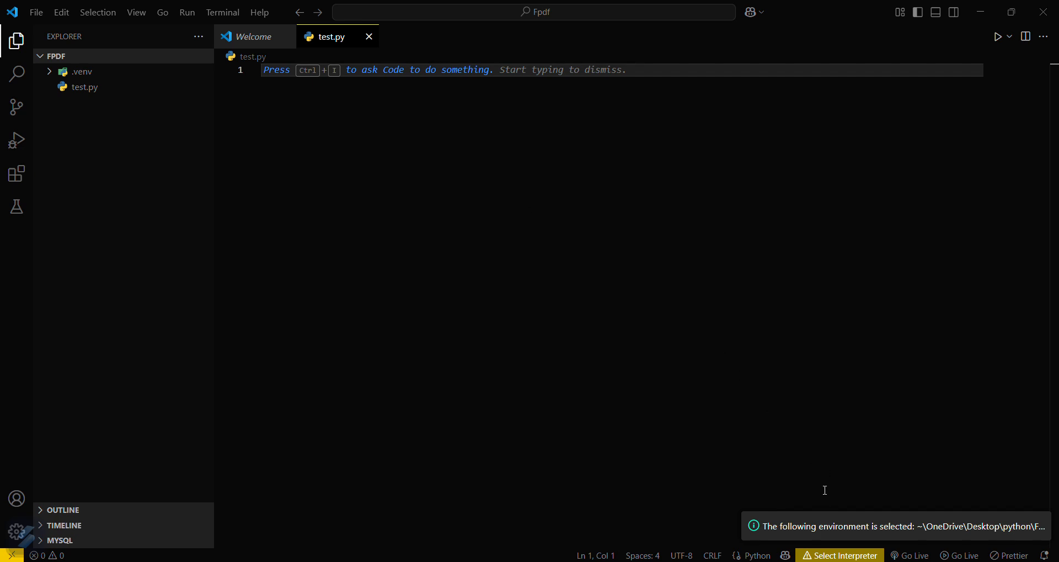
mouse_move(883, 470)
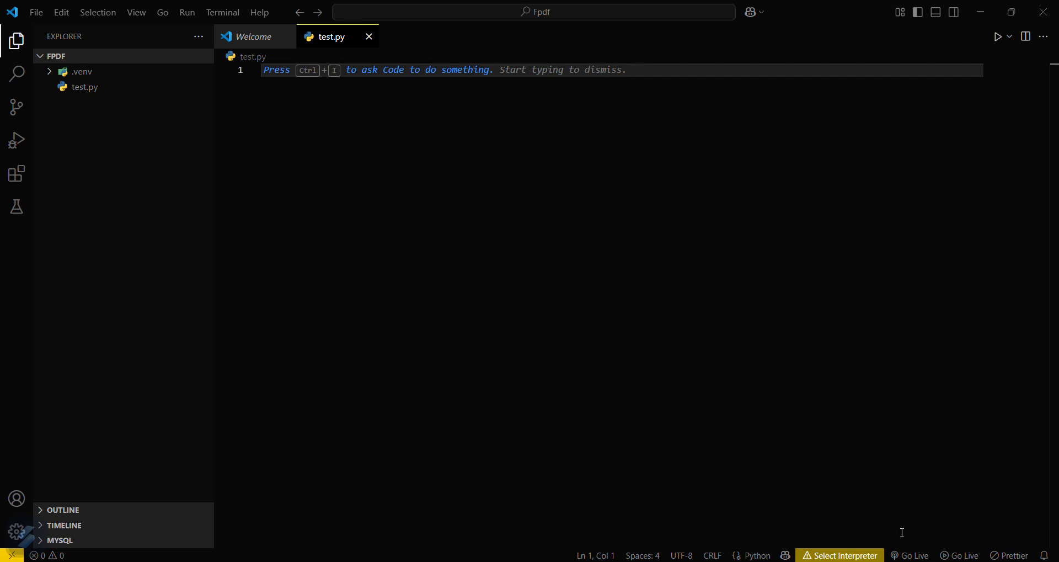
click(841, 555)
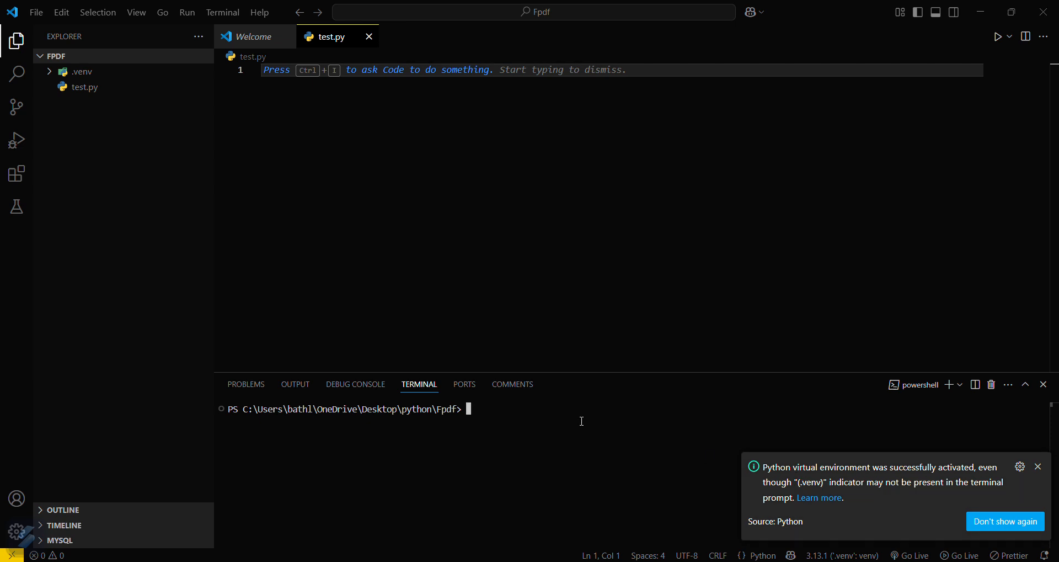
Run pip install fpdf2 in the integrated terminal
text(p)
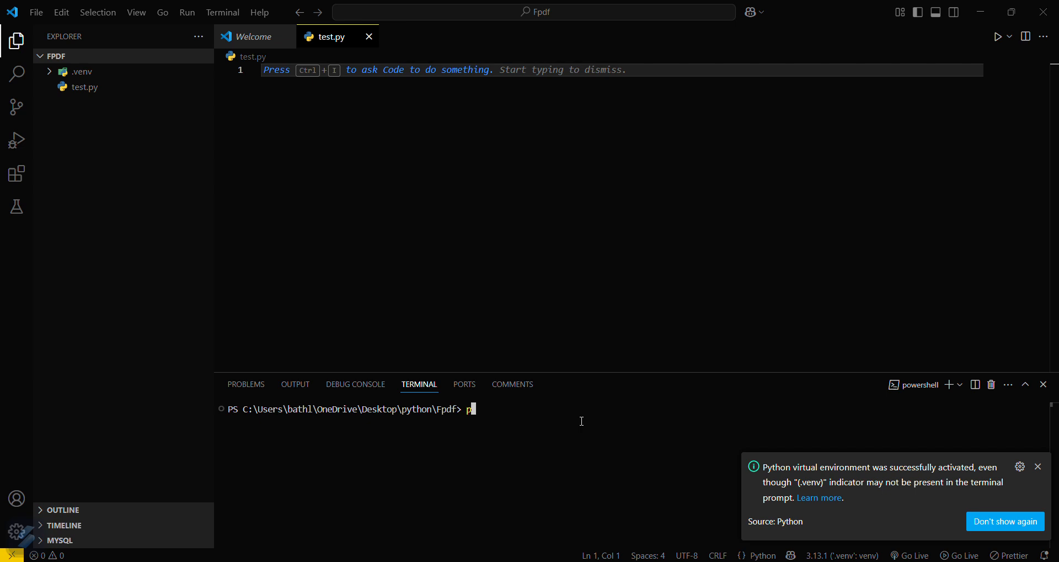
text(ip ins)
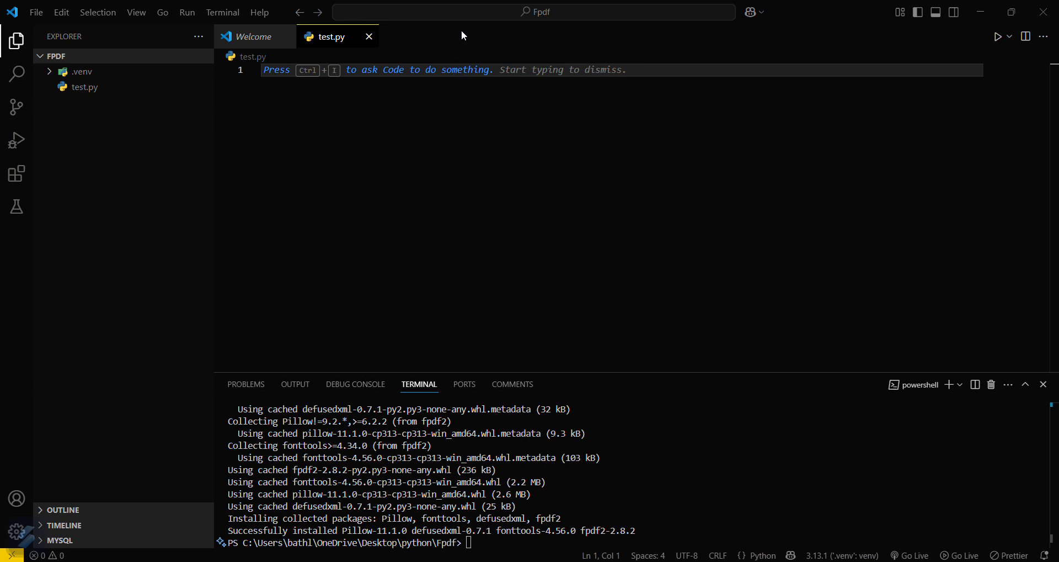
mouse_move(383, 127)
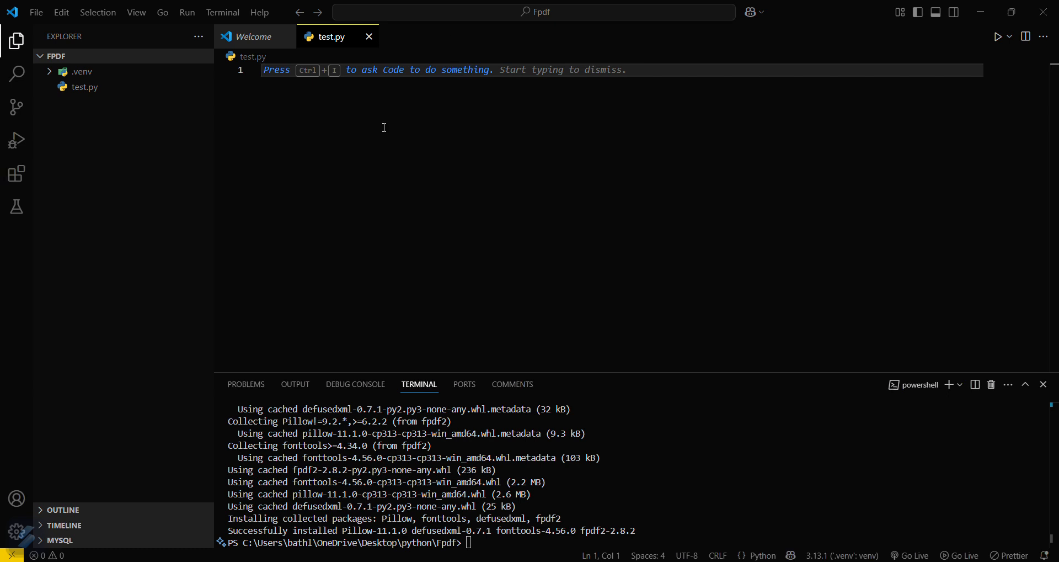
Write 'from fpdf import FPDF' and create the object with pdf = FPDF()
text(from i)
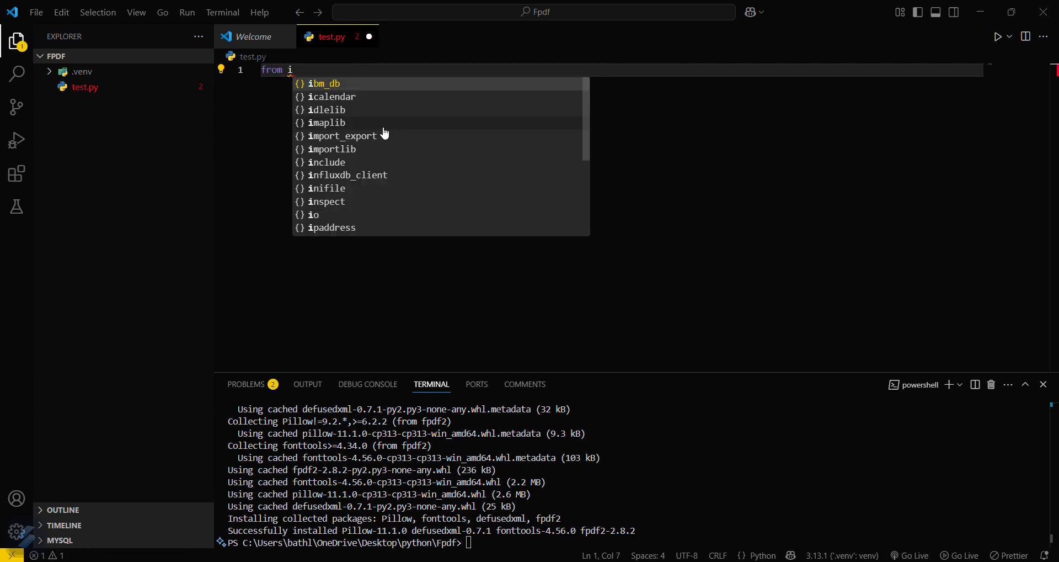
text(f)
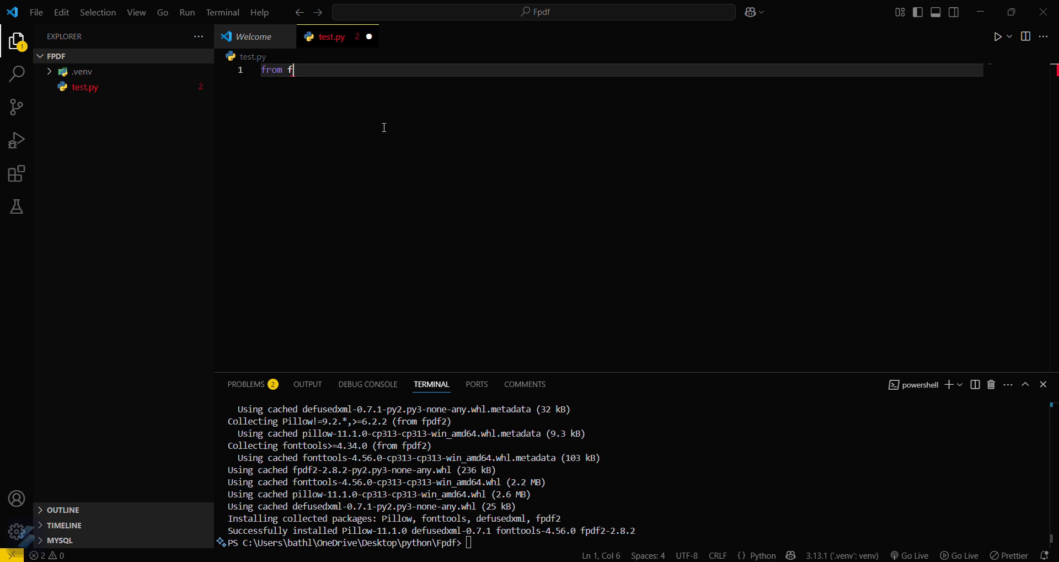
text(pdf im)
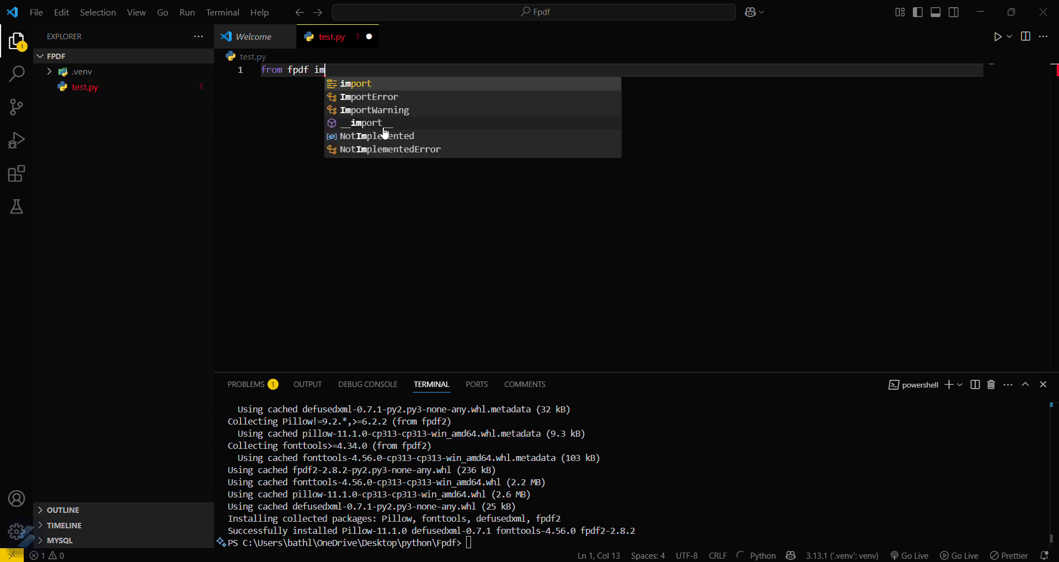
key(Tab)
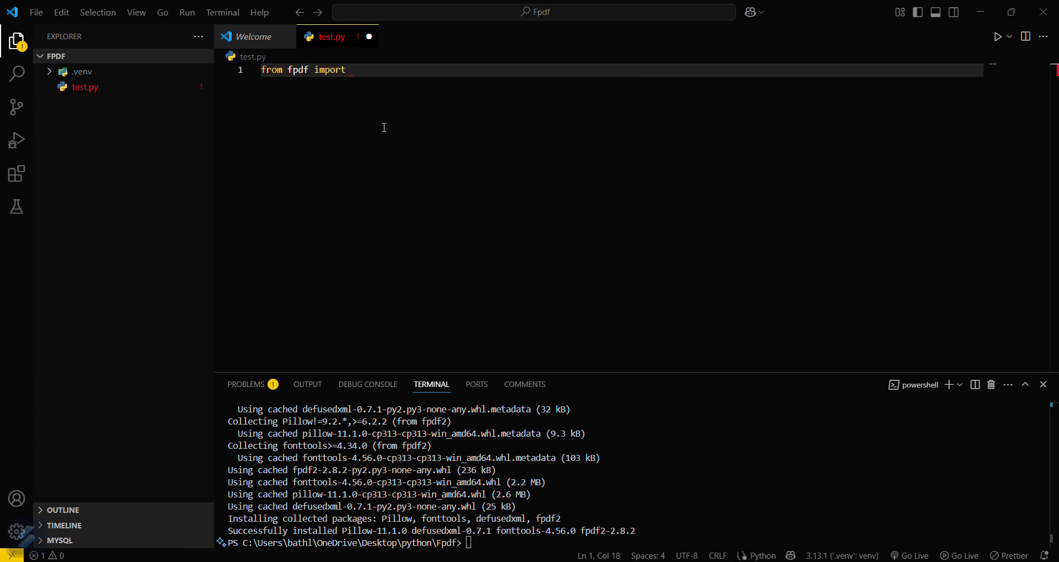
text(FPDF)
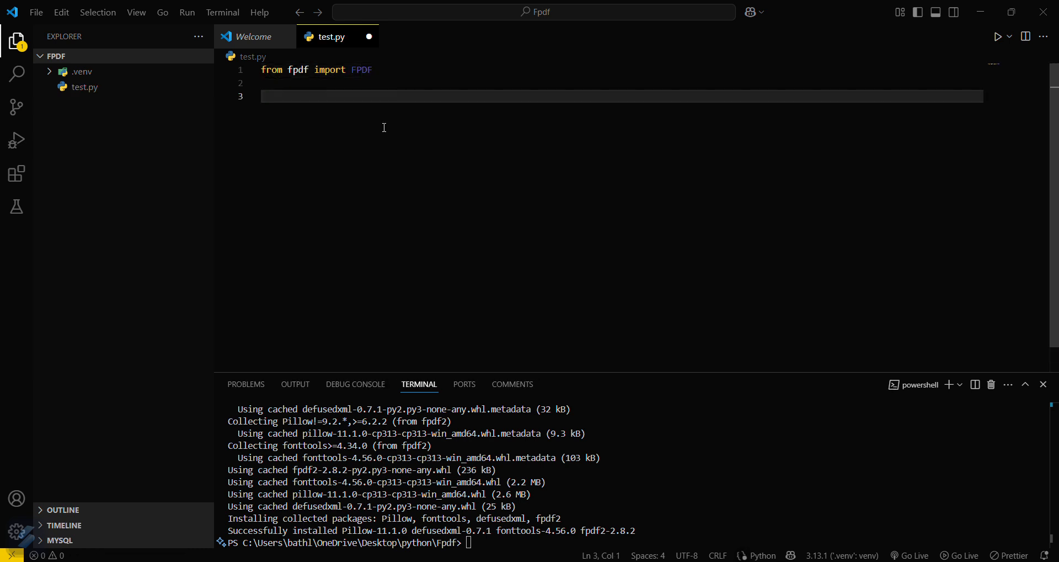
text(pdf =)
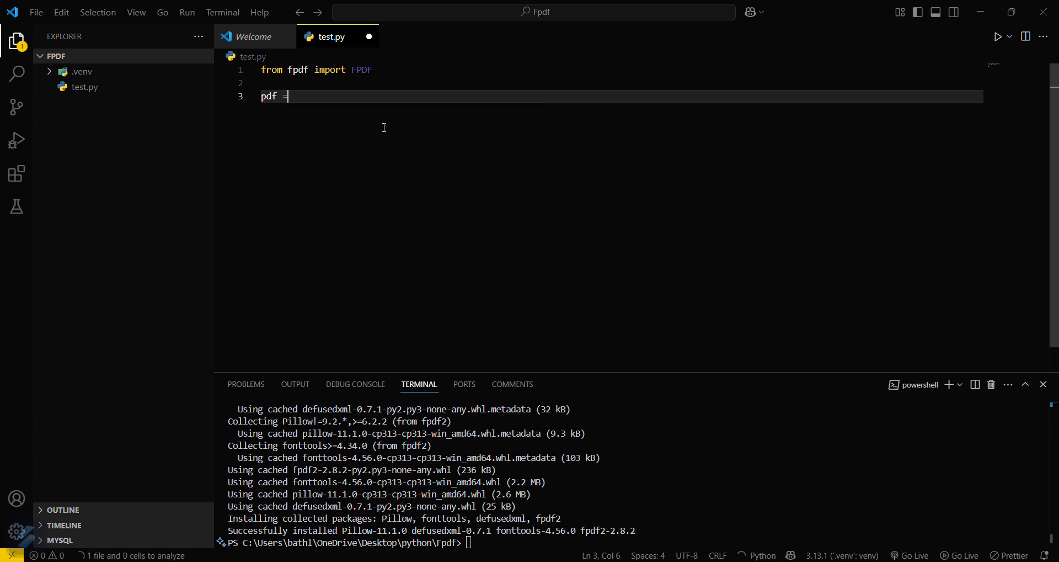
text(F)
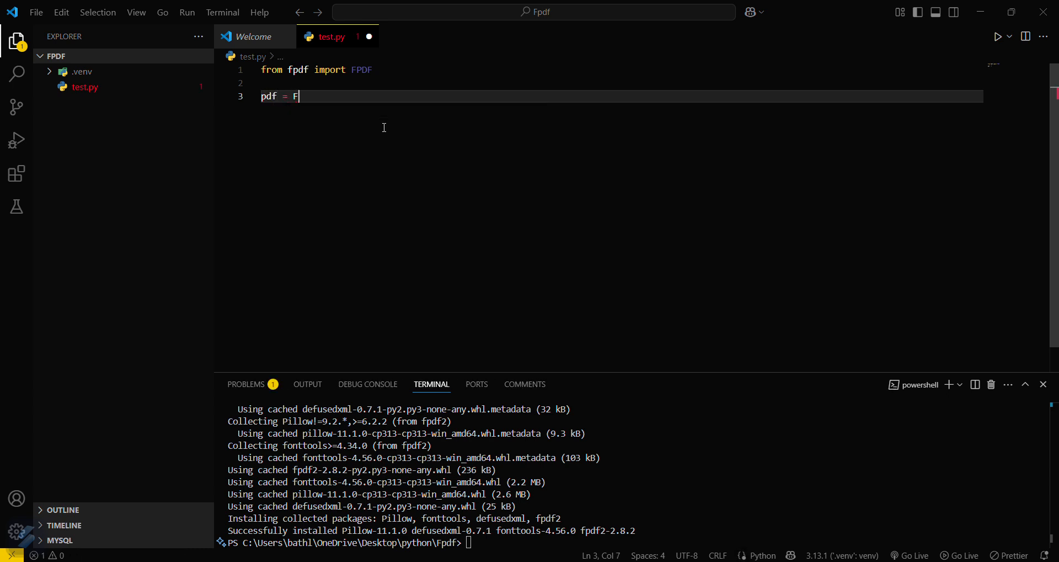
text(Pdf)
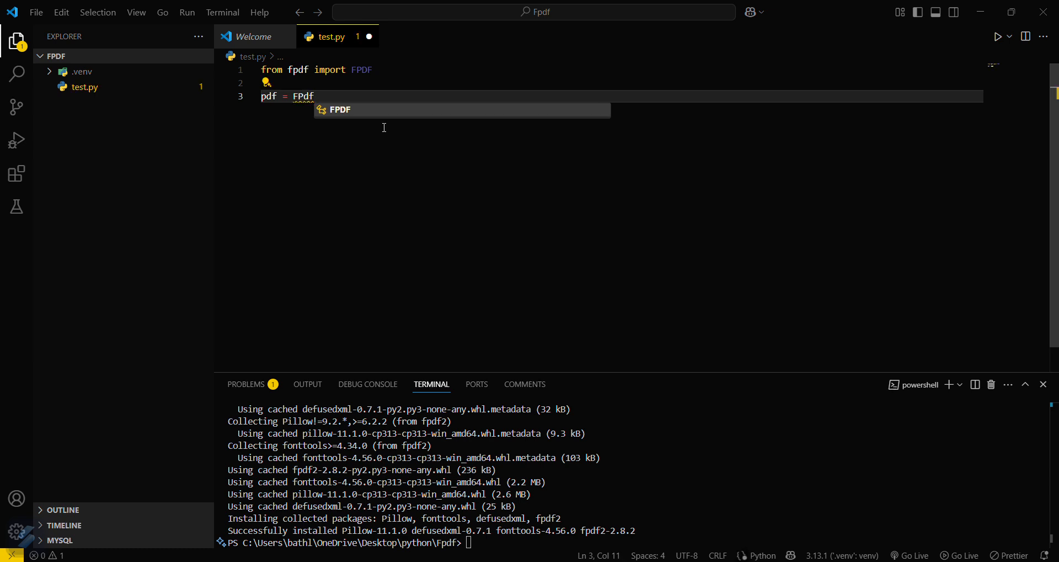
text(())
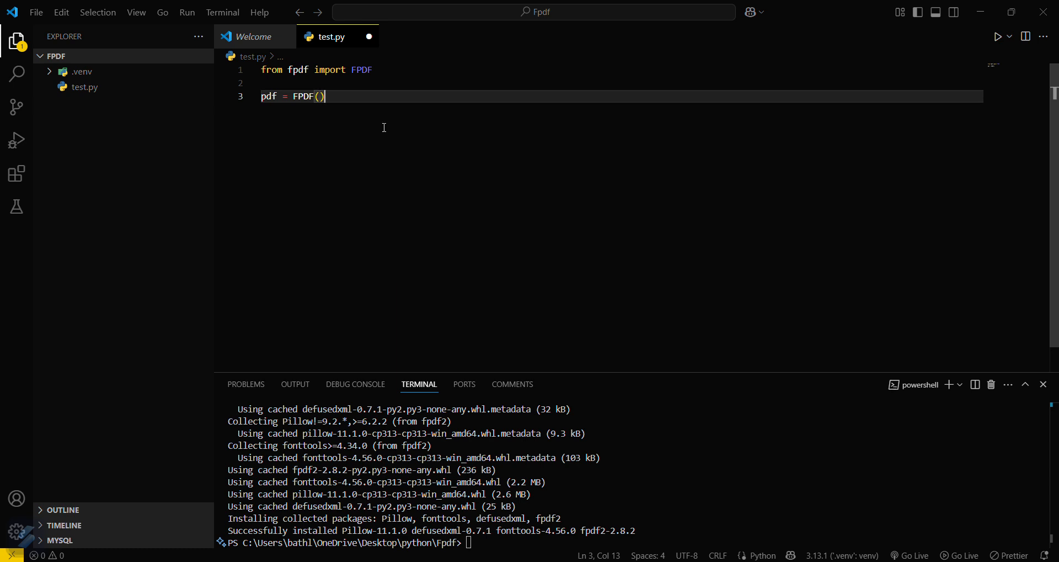
key(enter)
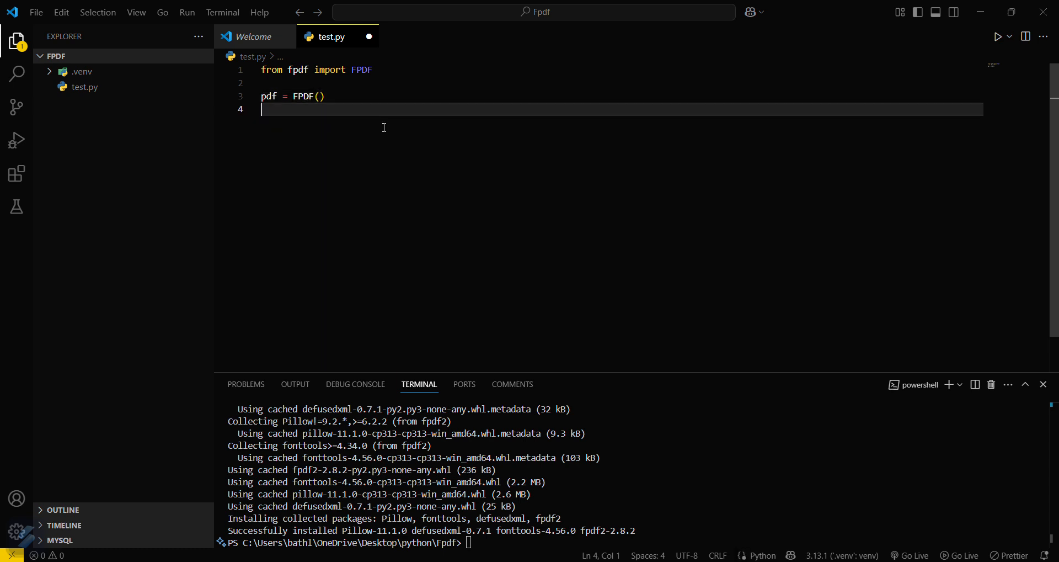
Add the line pdf.add_page() to add a page to the document
text(pdf.a)
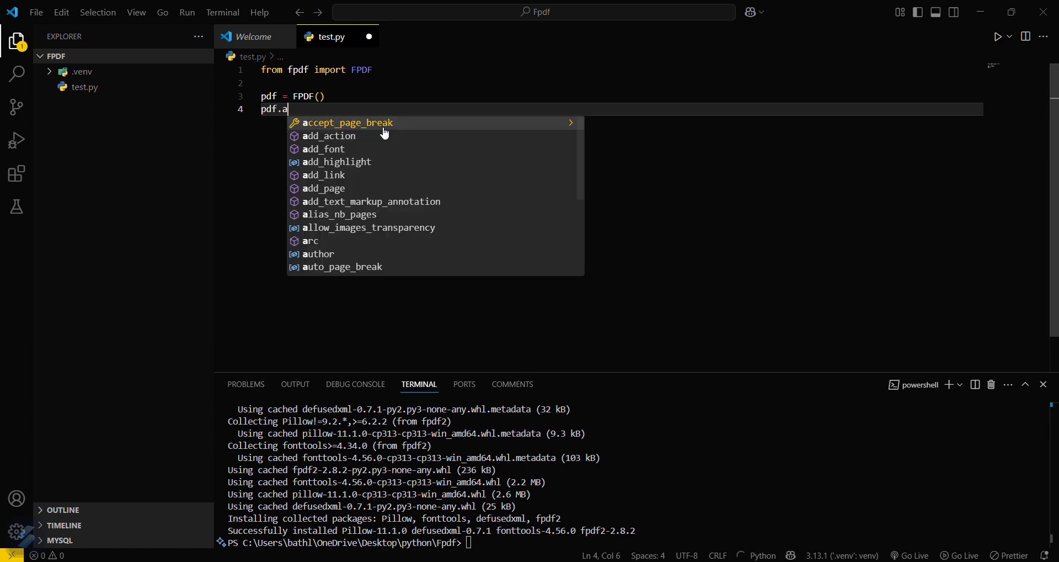
text(dd)
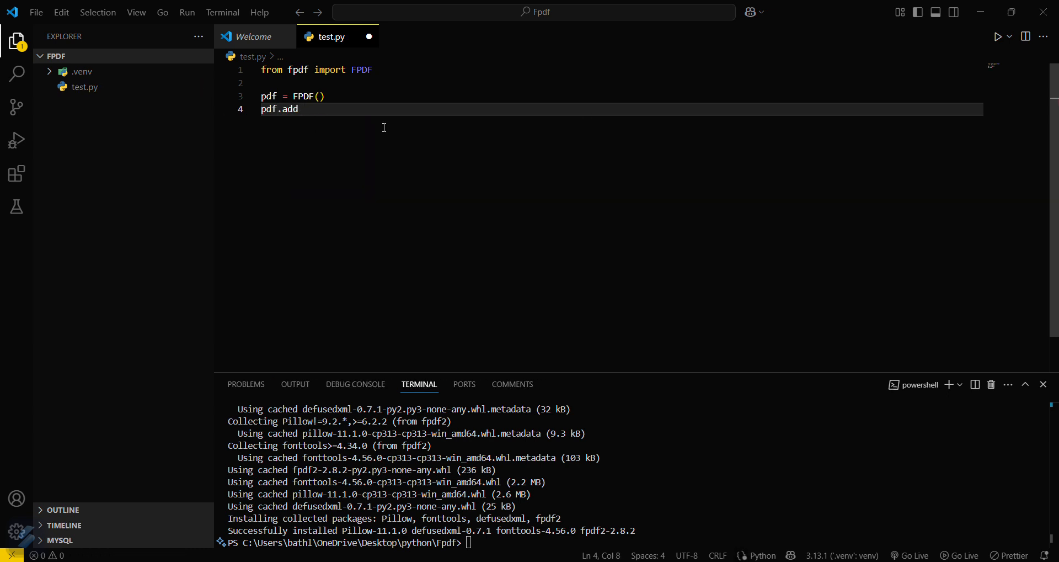
text(_)
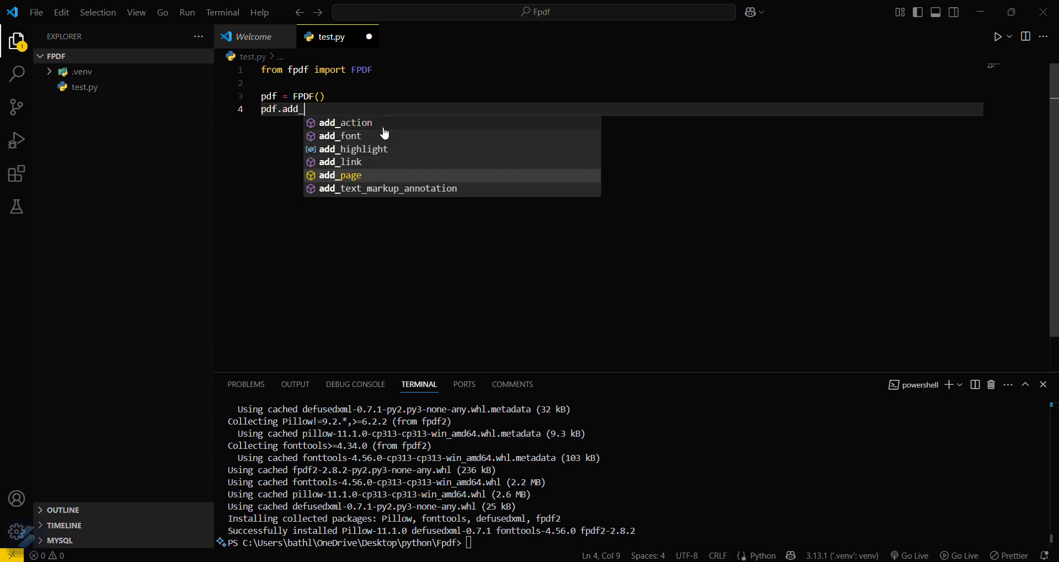
text(page)
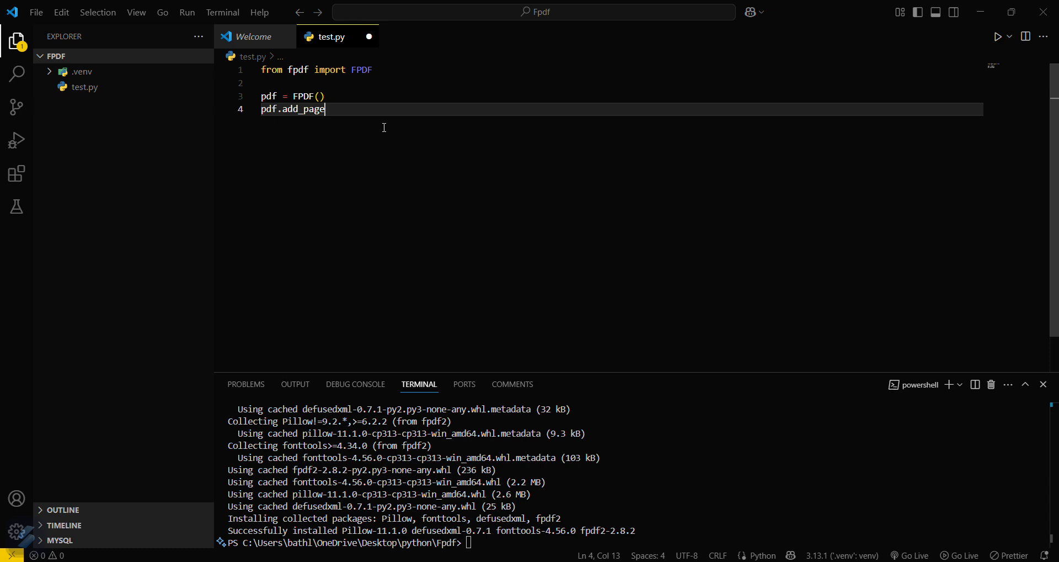
text(())
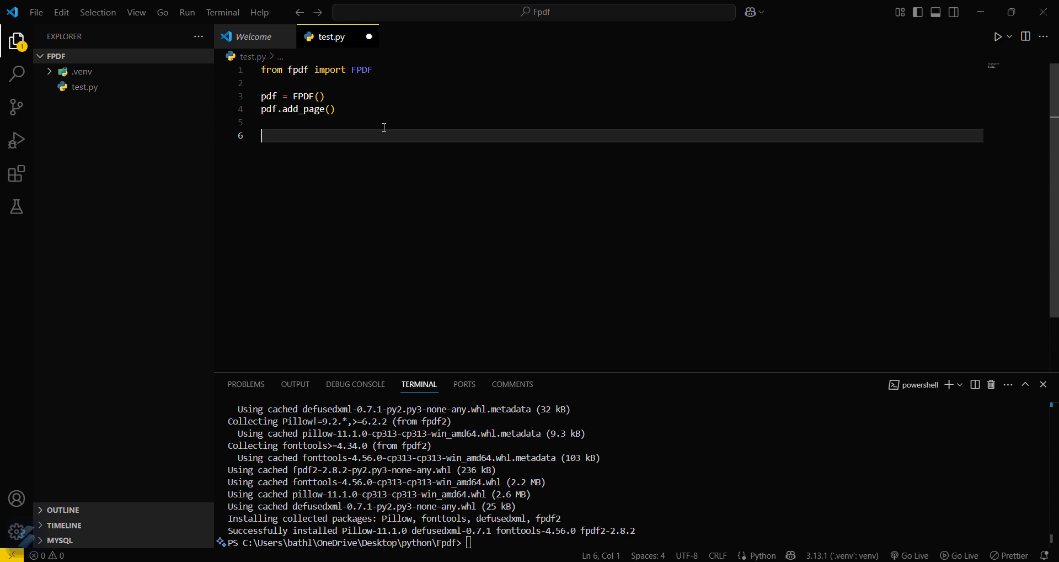
Write pdf.set_font("Arial", style="I", size=16) for italic Arial size 16
text(pdf)
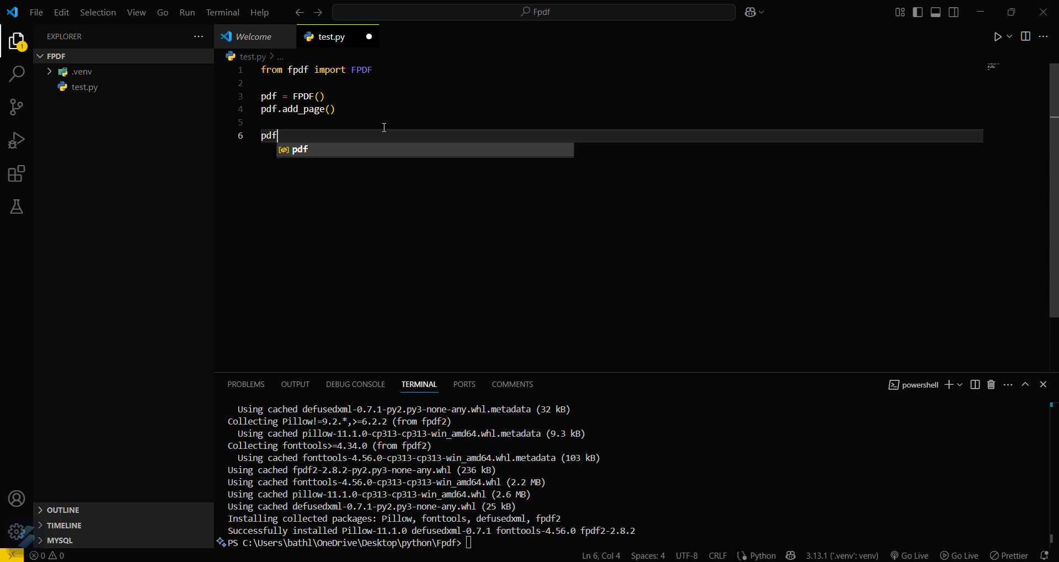
text(.set)
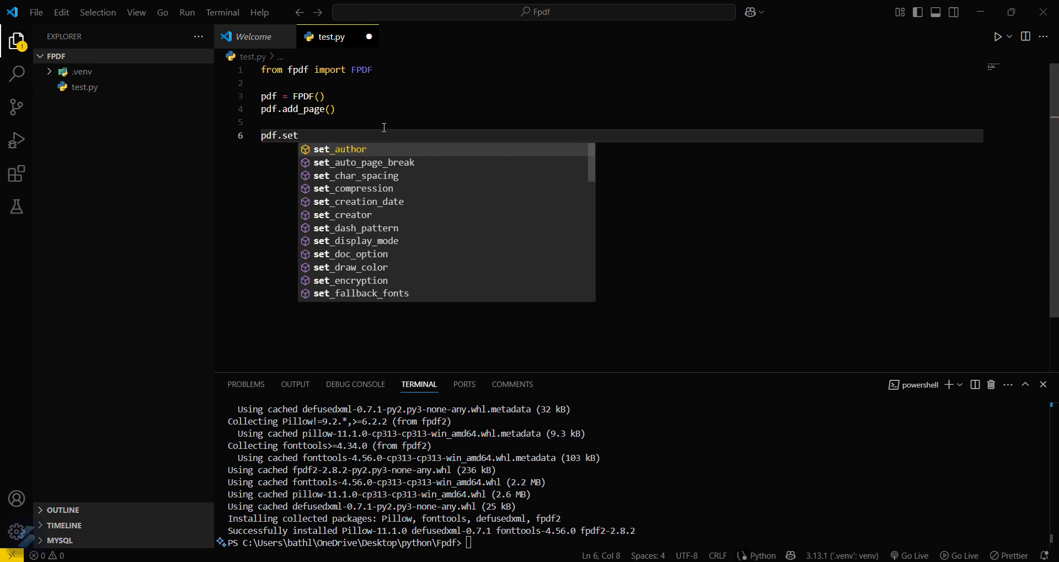
text(_font()
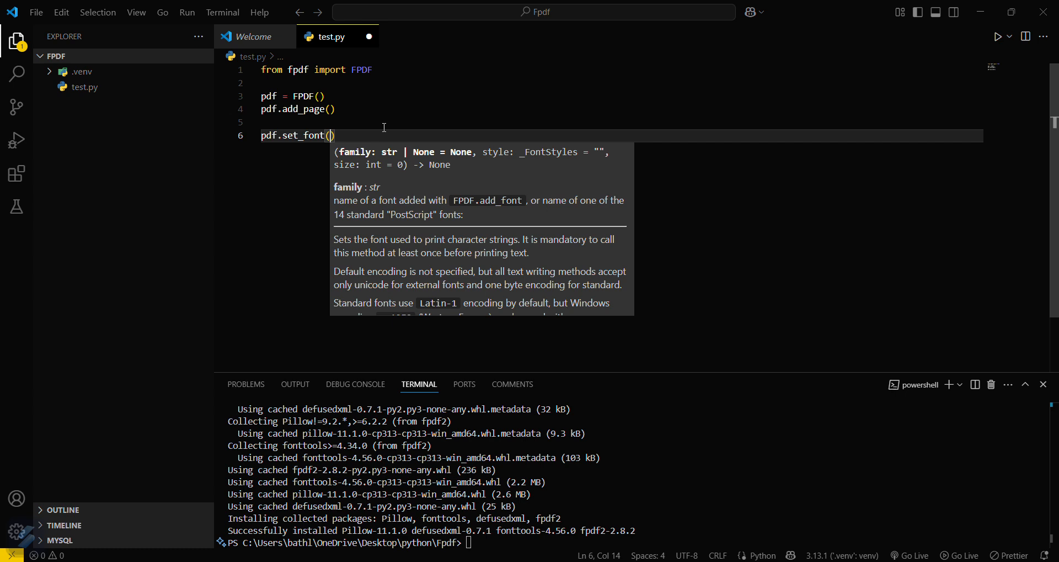
text("A")
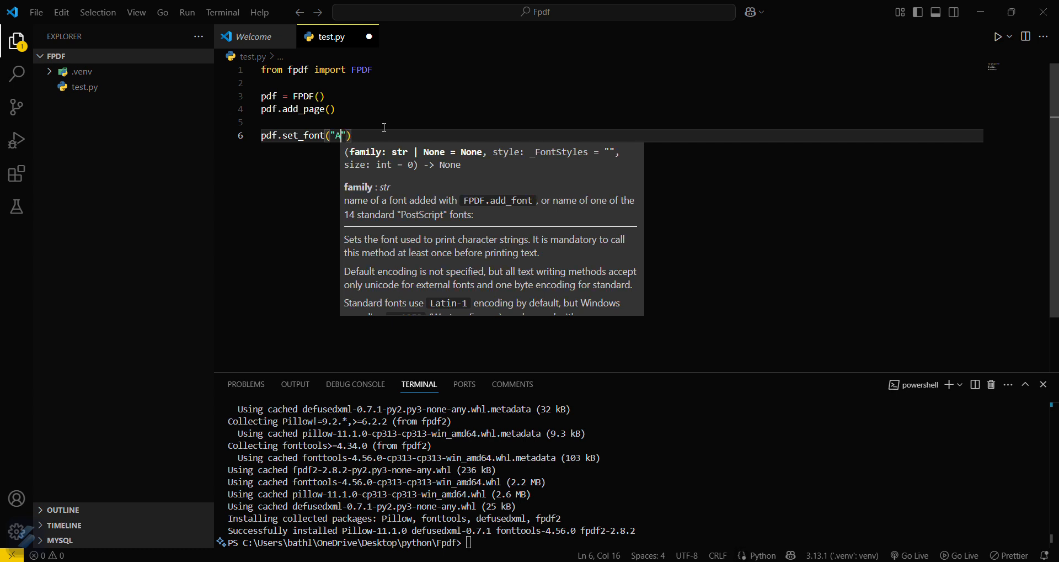
text(rial)
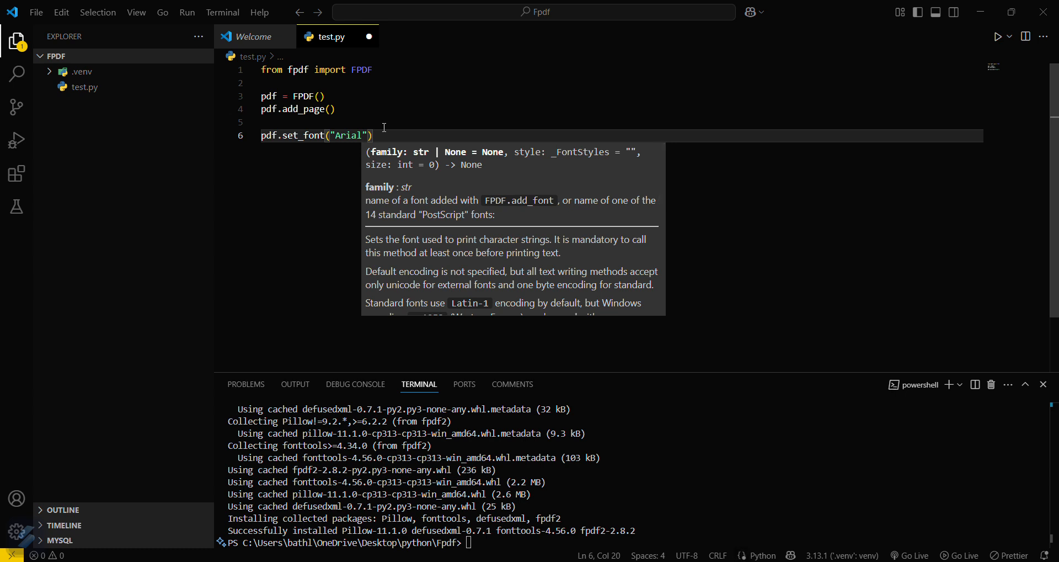
text(,styel)
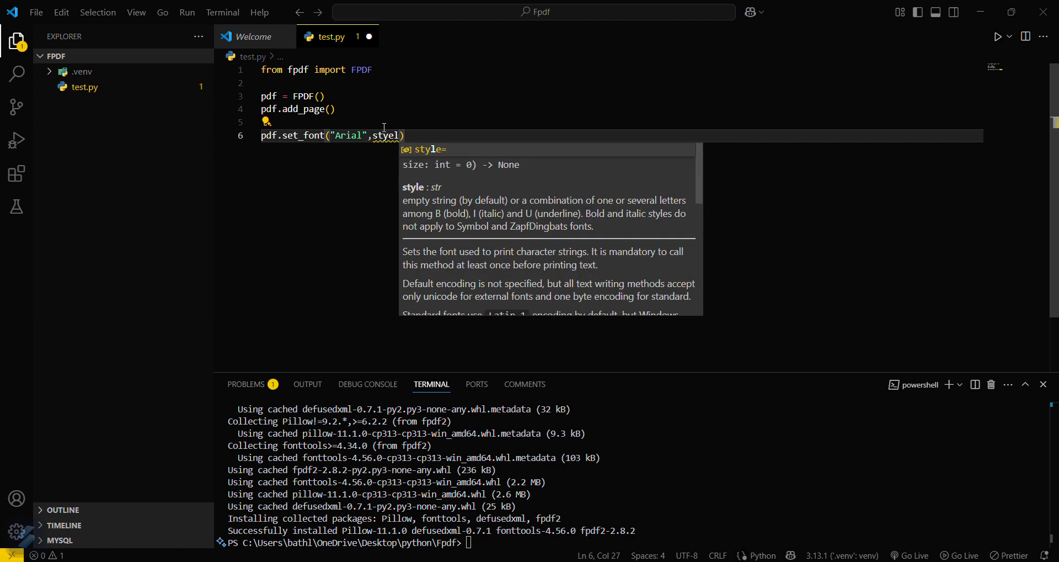
text(style="")
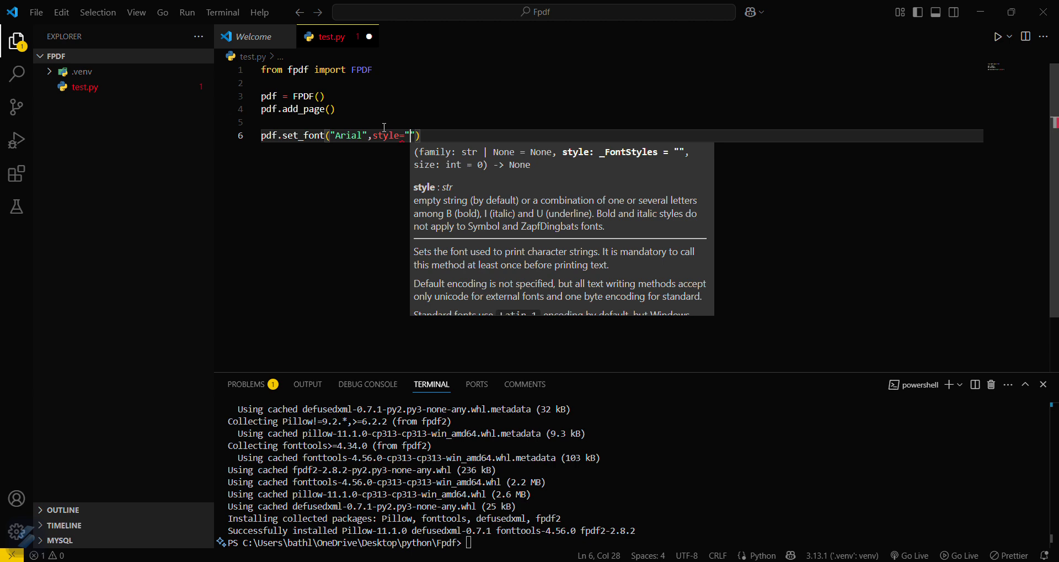
text(I)
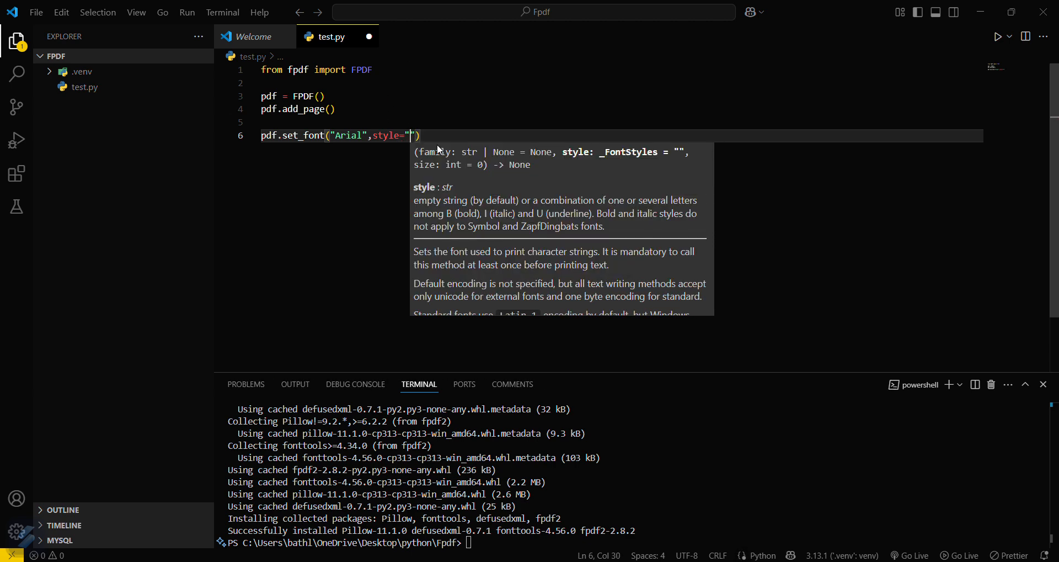
text(B)
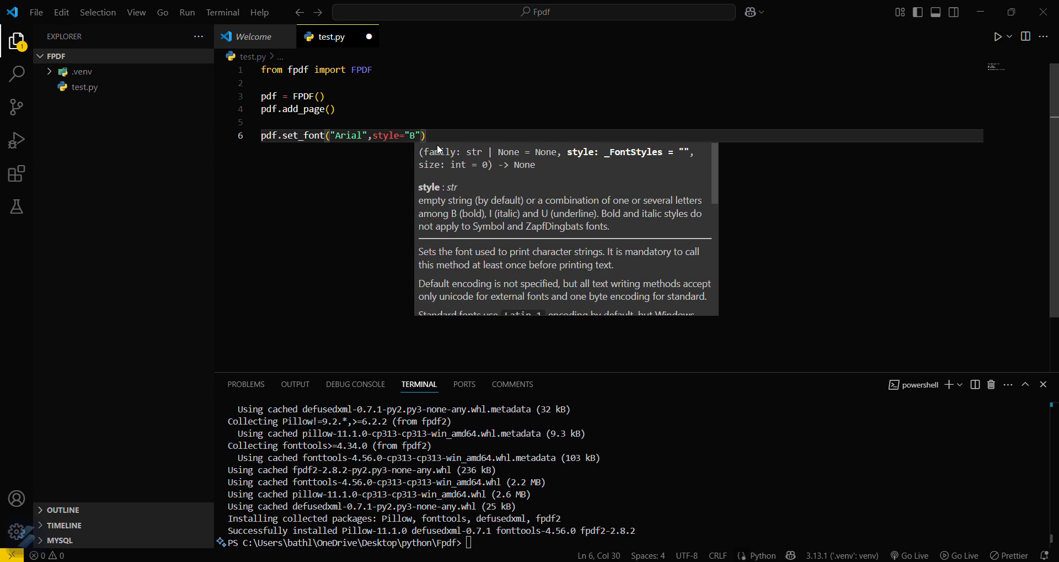
text(I)
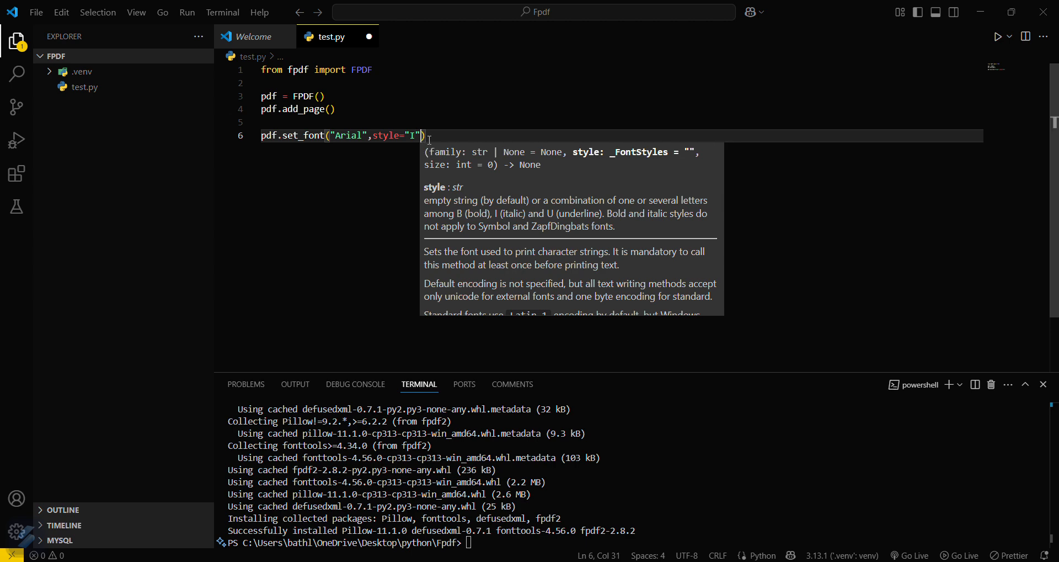
text(,)
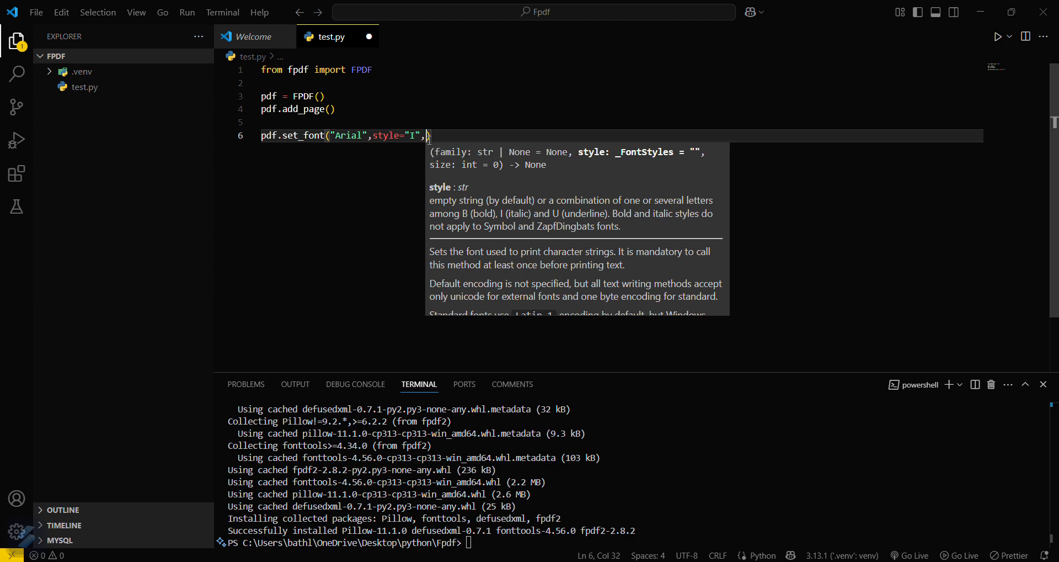
text(size)
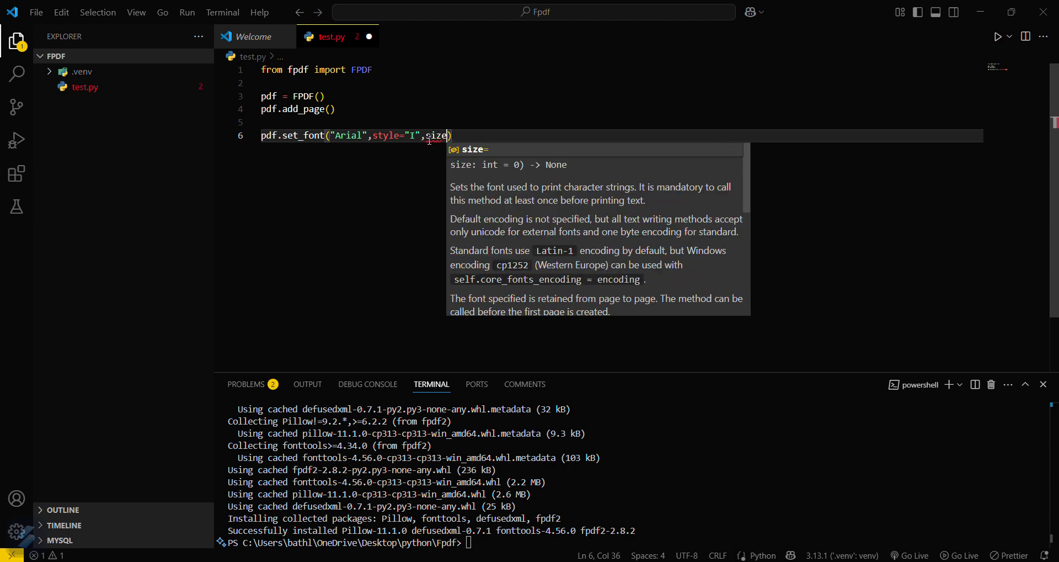
text(16)
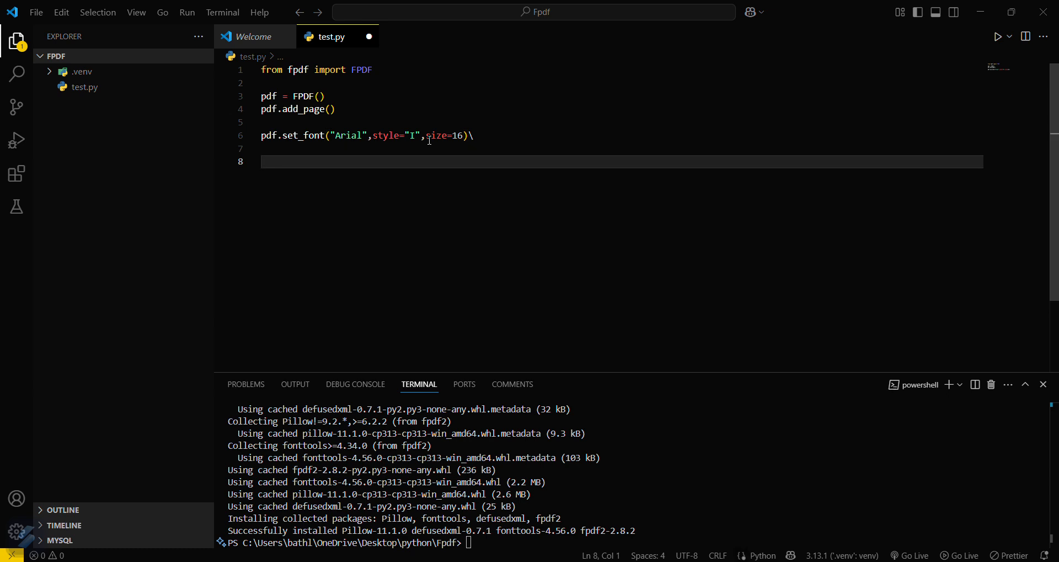
key(Backspace)
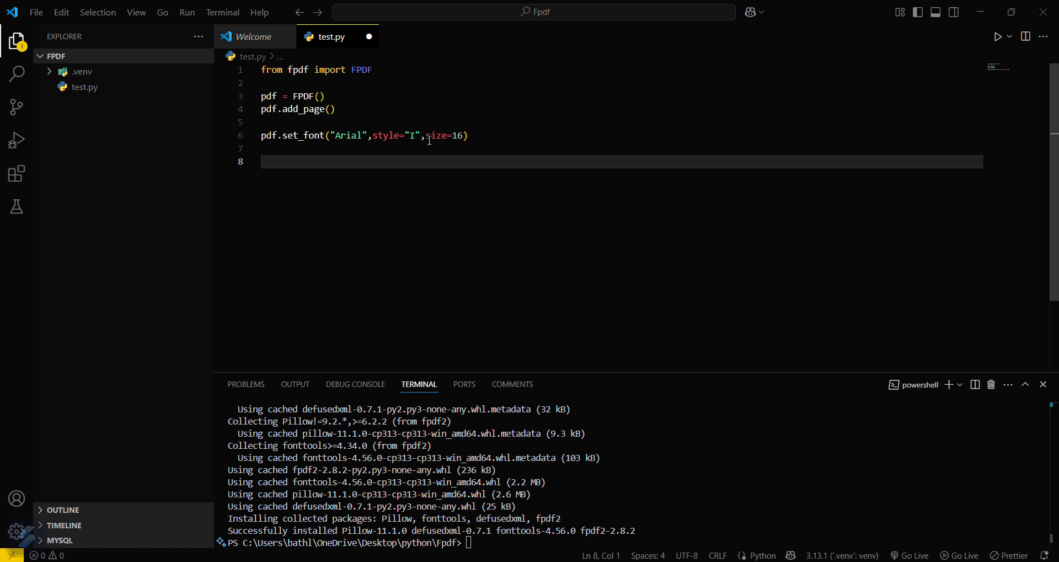
Start pdf.cell(200, 20, "Hey there!") with the cell size and text
text(p)
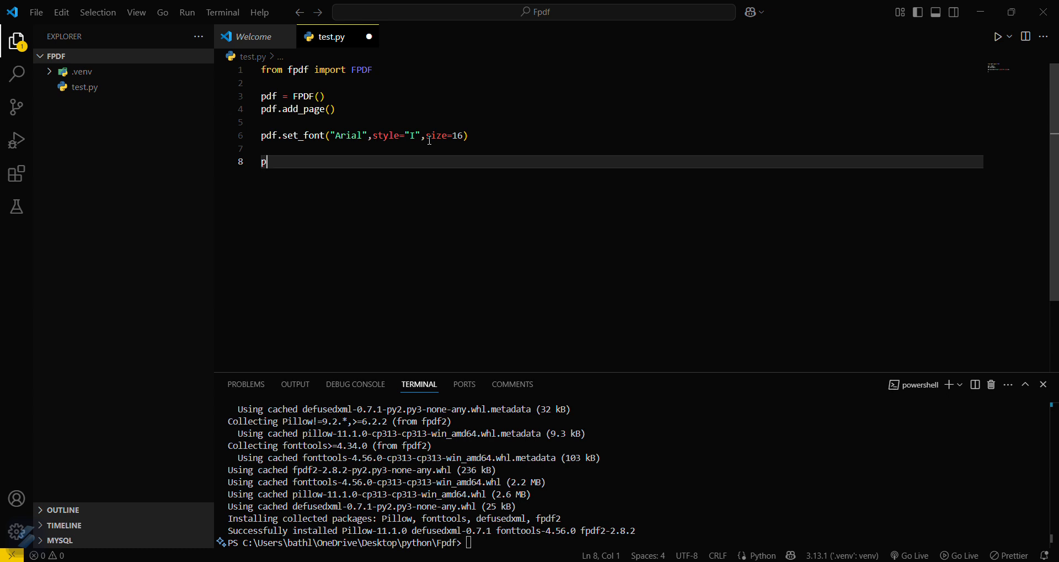
text(df)
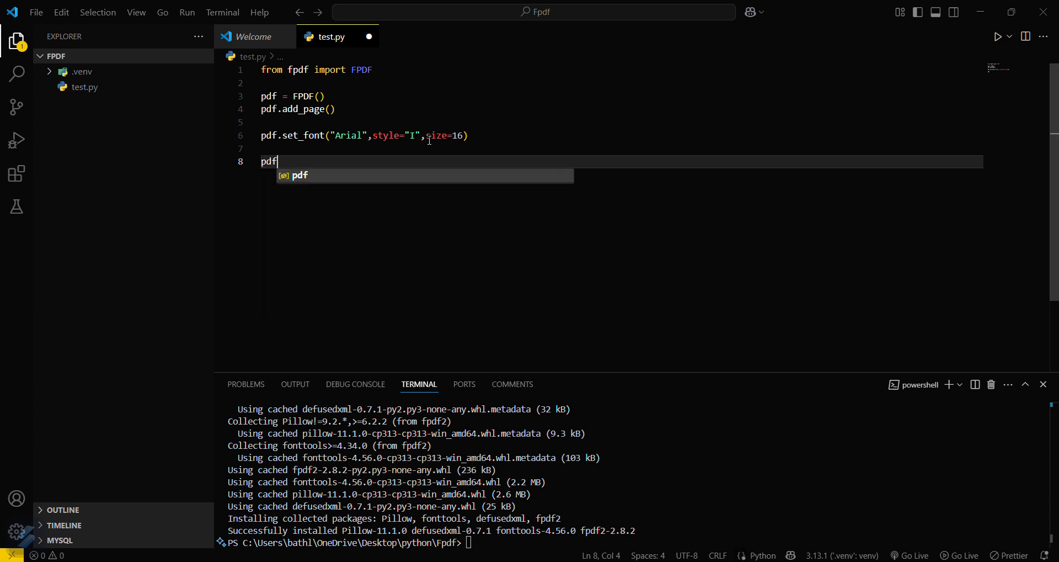
text(.cell)
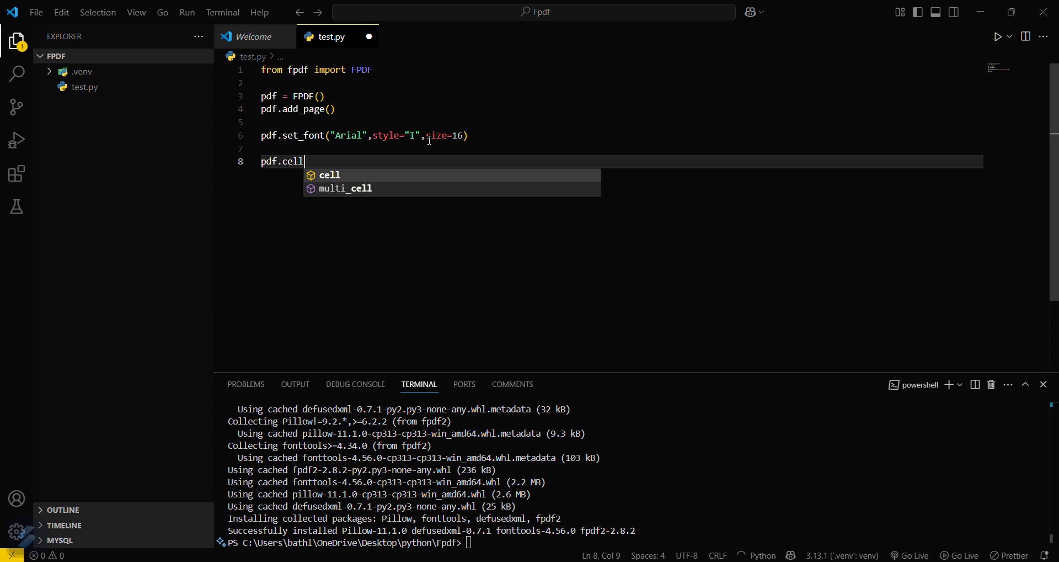
text(()
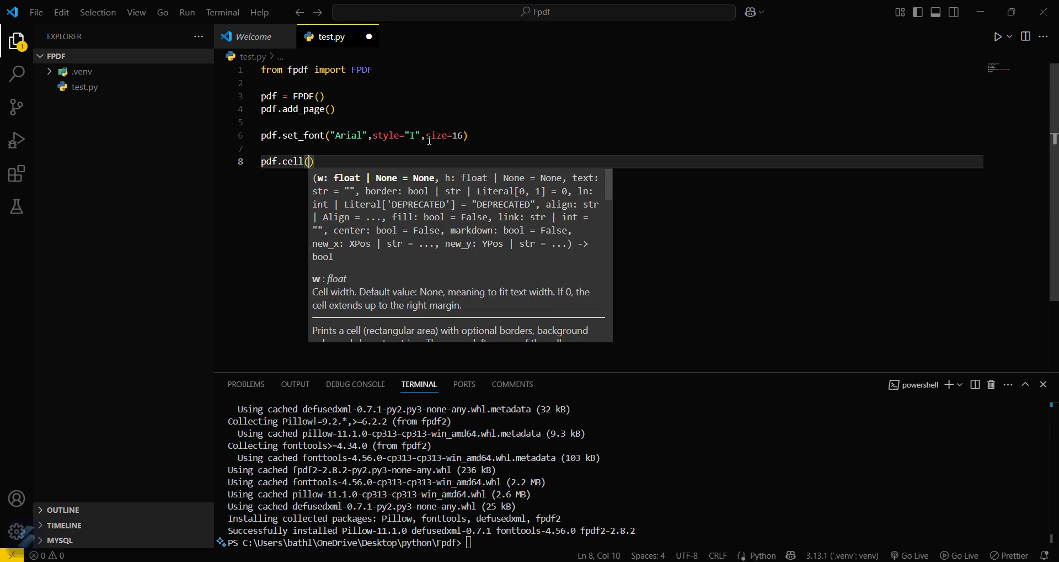
text(200)
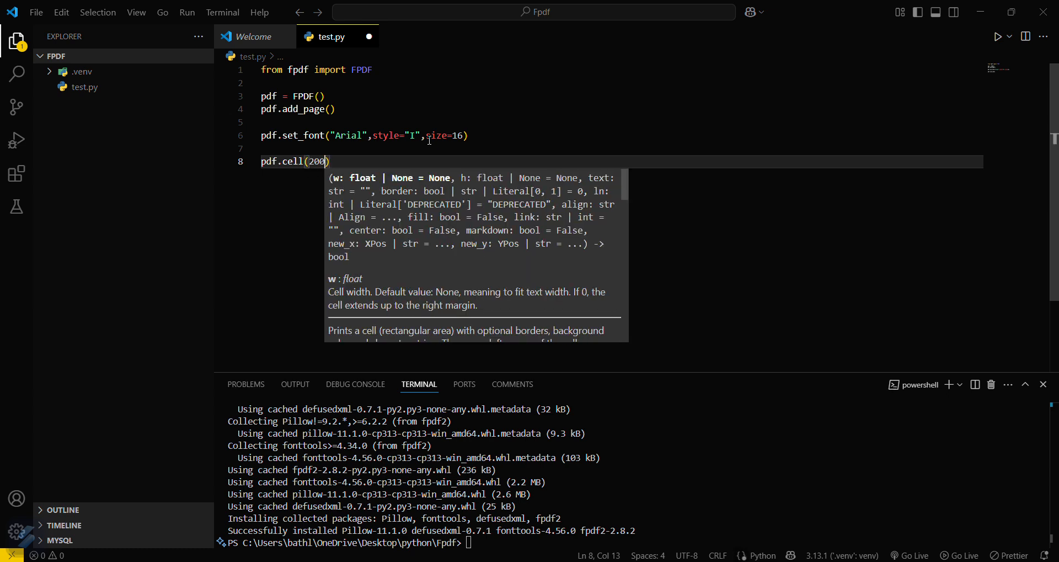
text(,2)
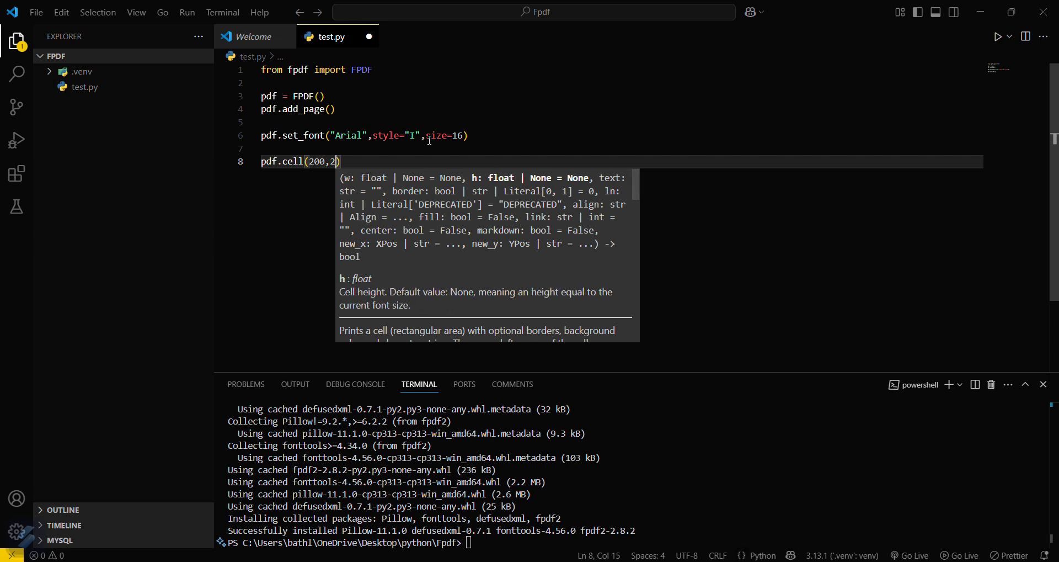
text(0)
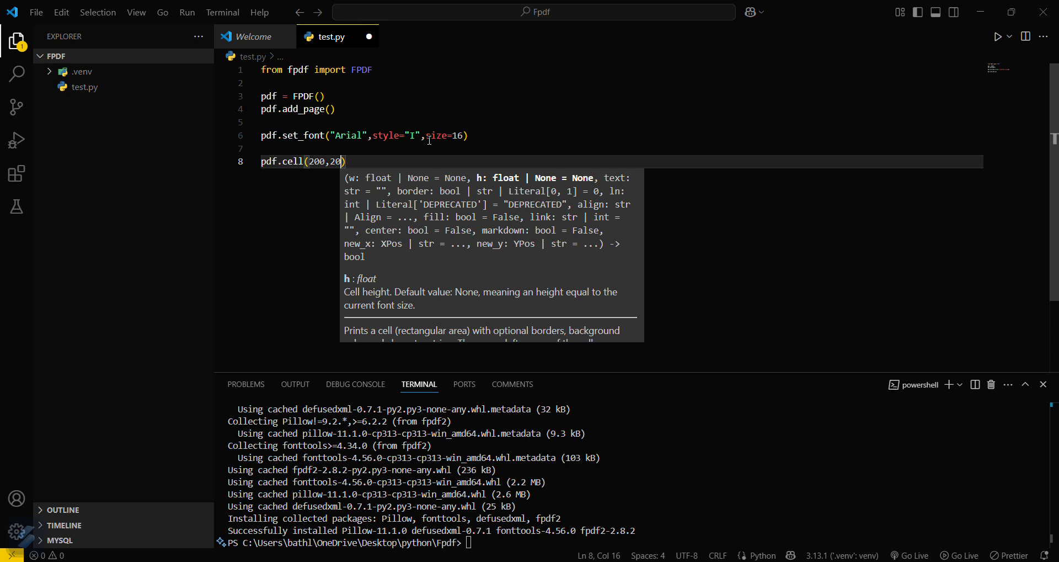
text(,)
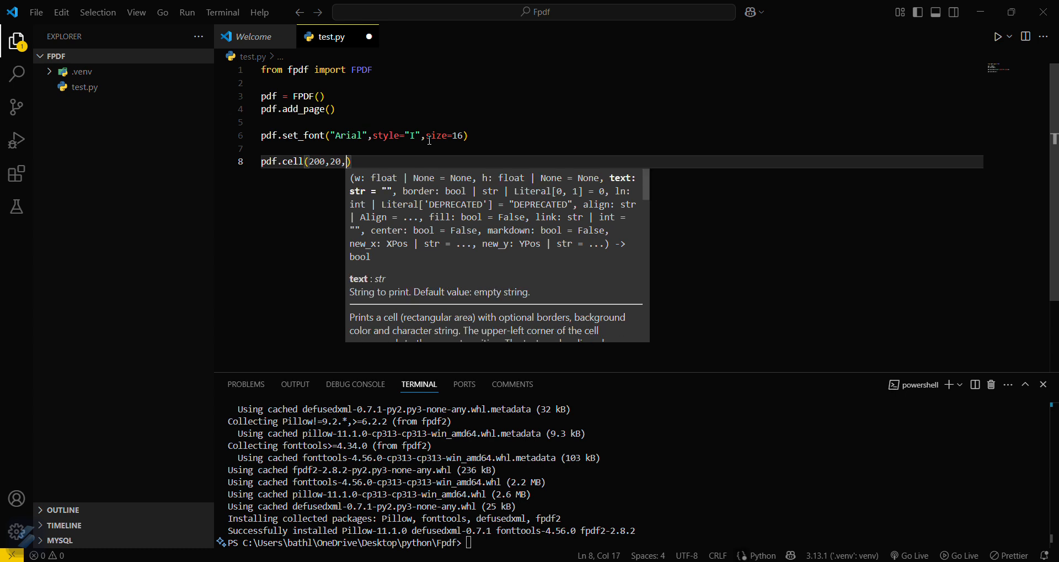
text("")
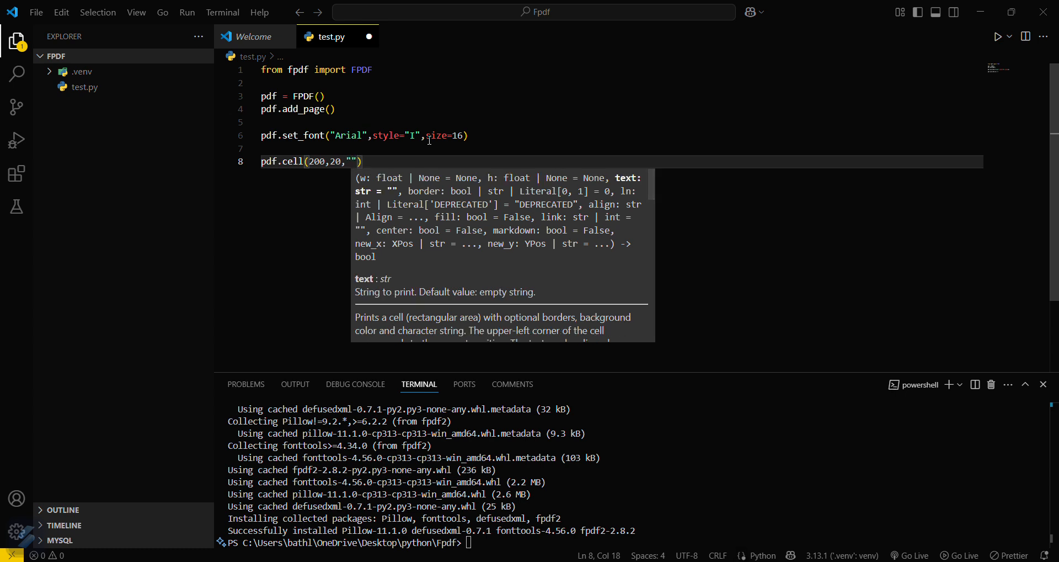
text(Hey t)
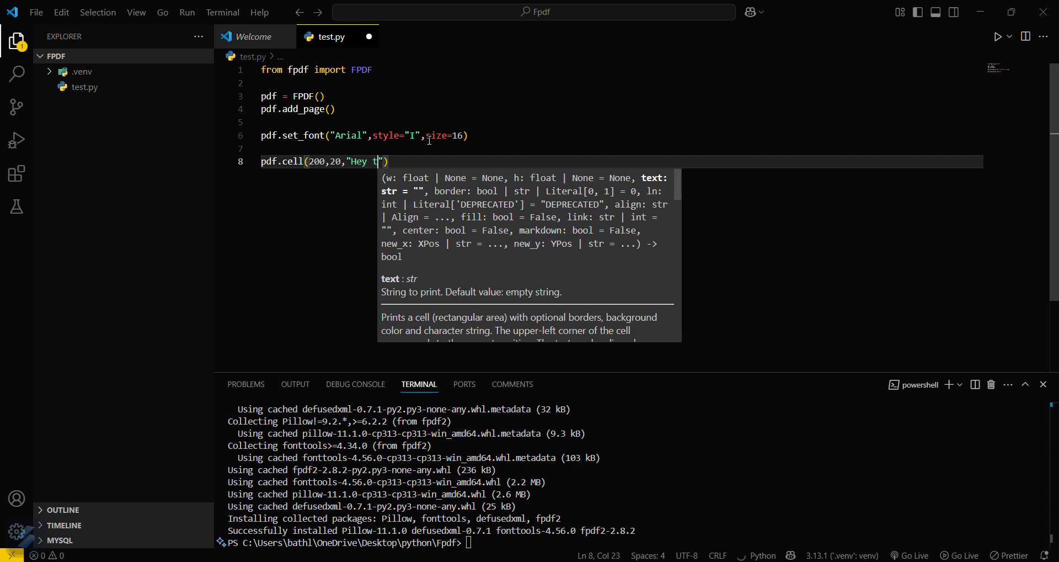
text(here)
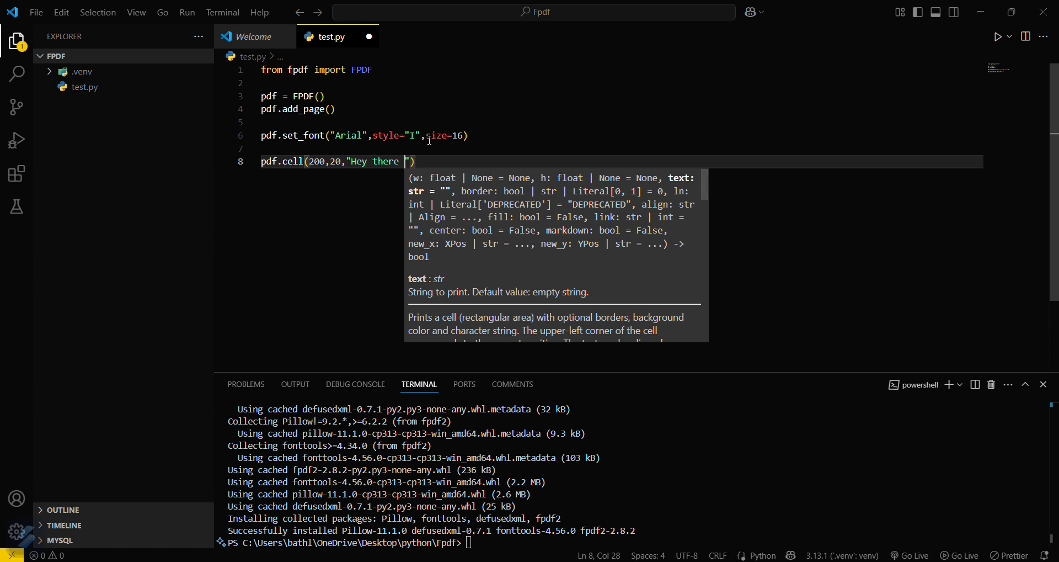
text(!)
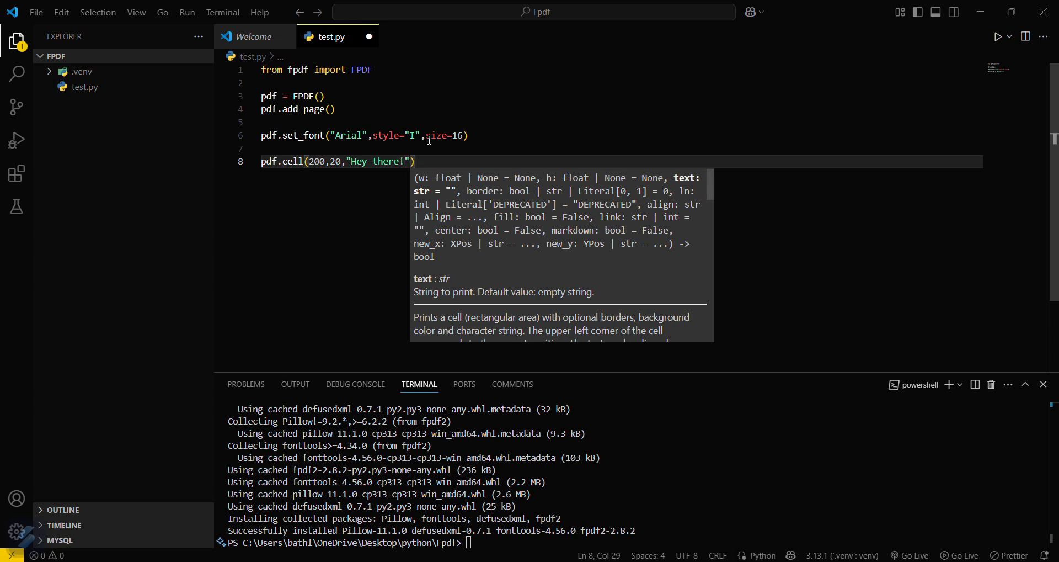
Finish the cell call with ln=True and align="C" for a centred line
text(,)
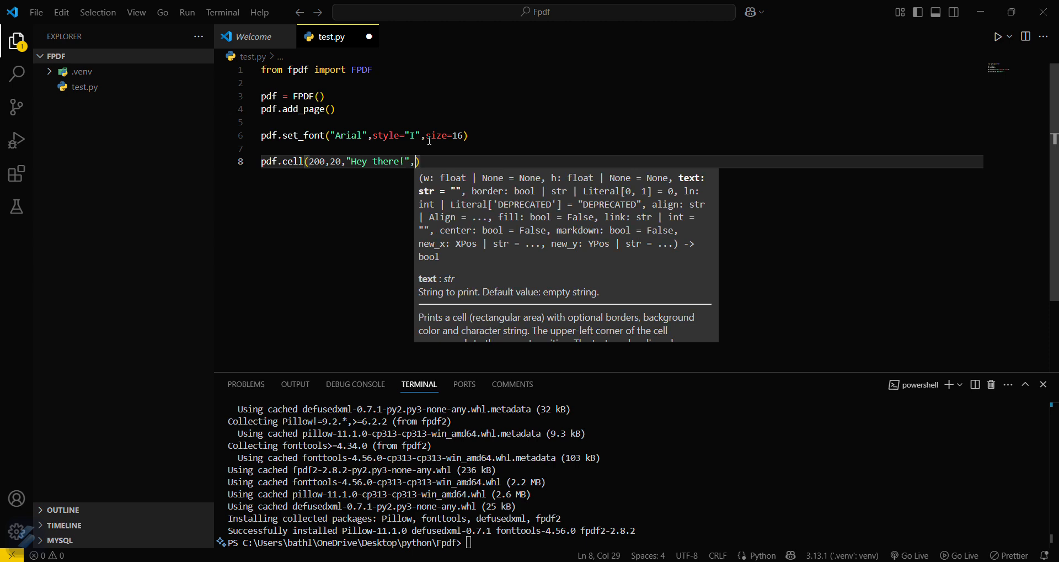
text(ln=)
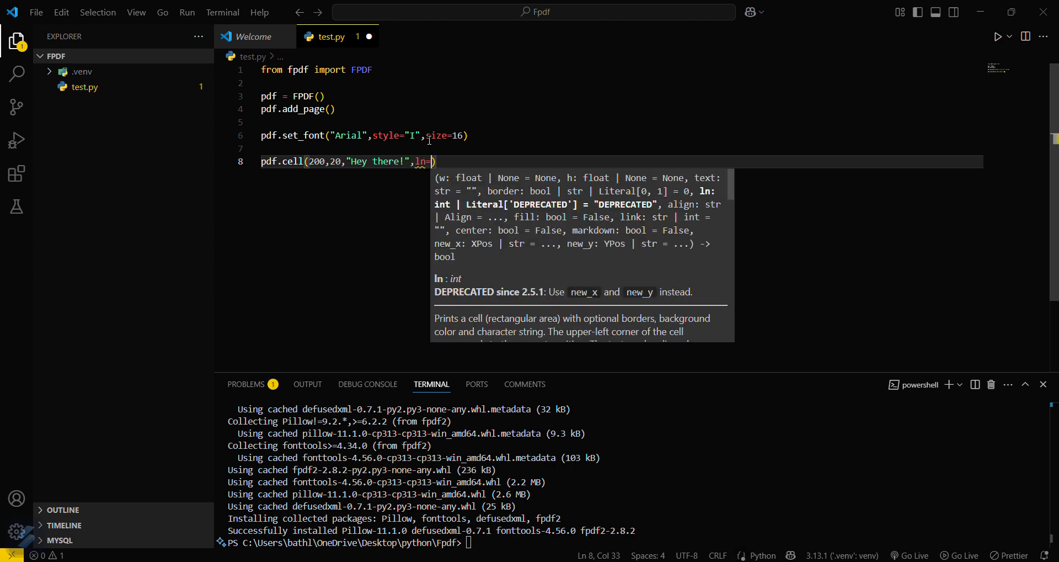
text(true)
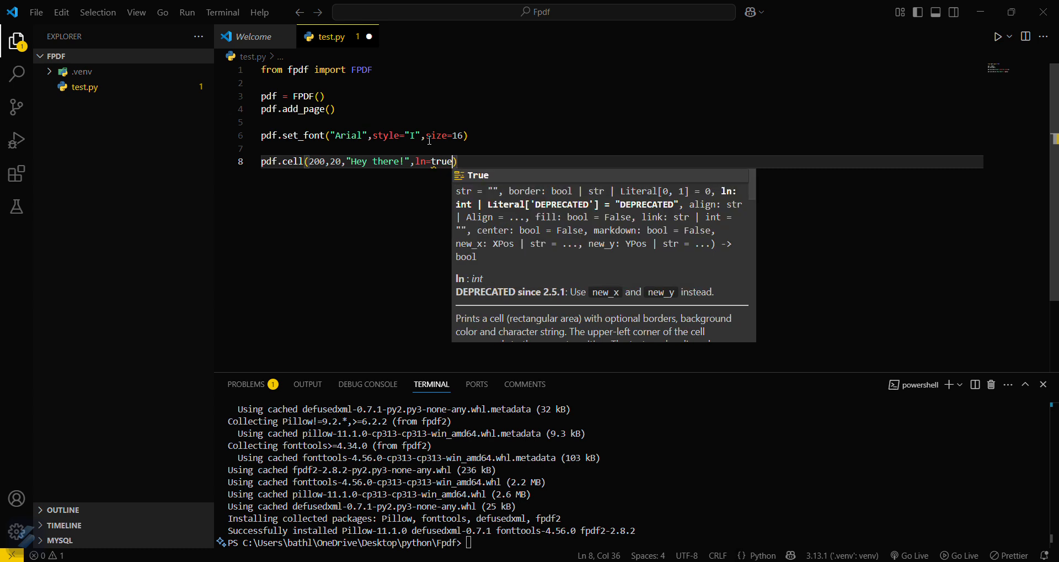
text(True)
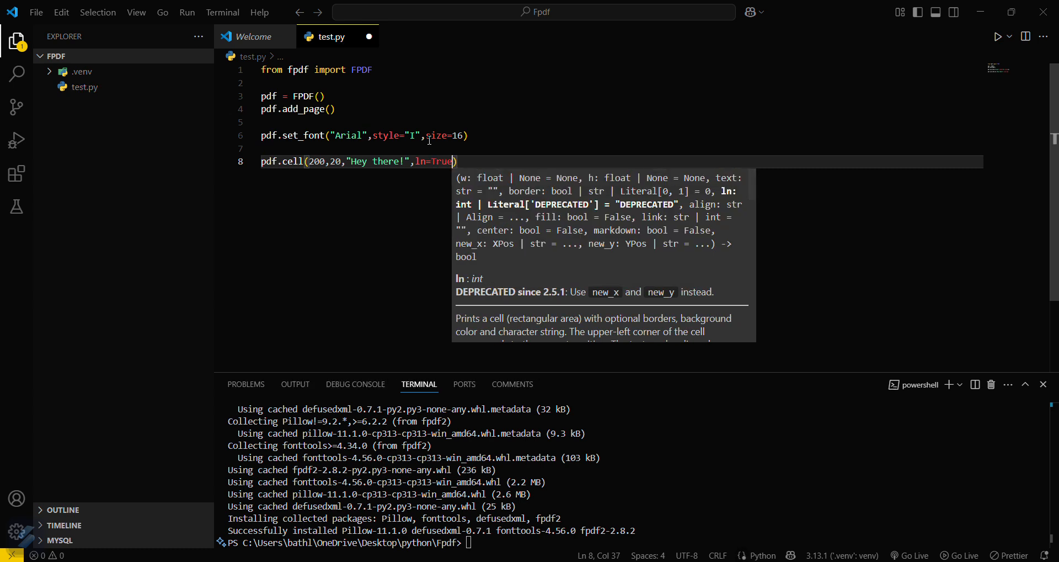
text(,)
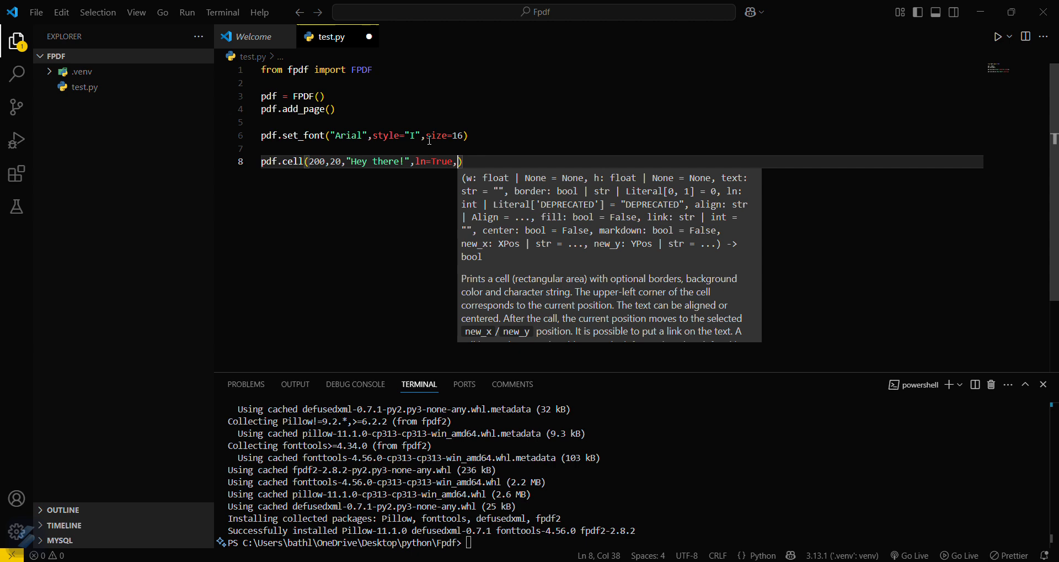
text(align)
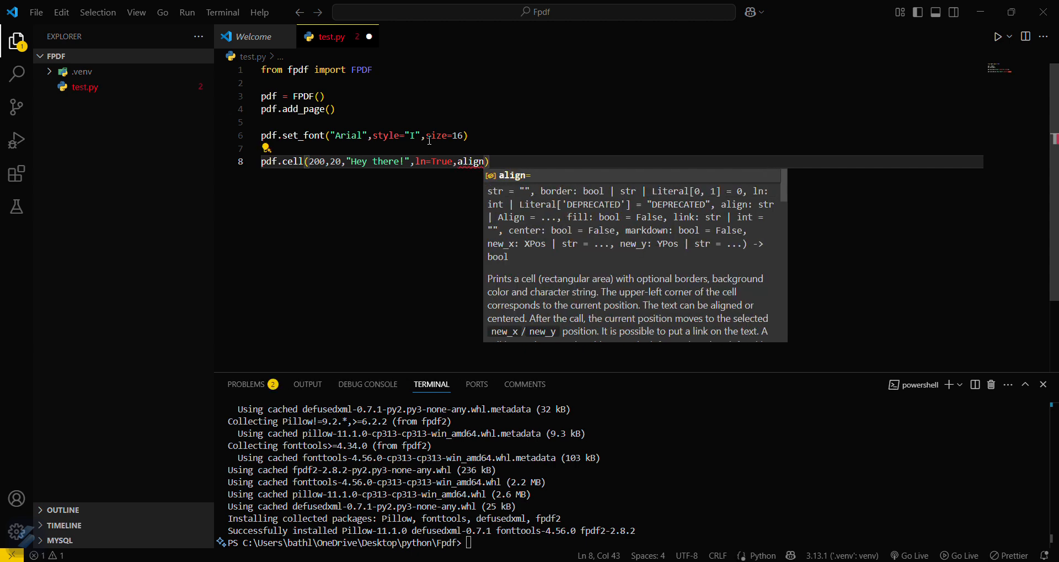
text(=")
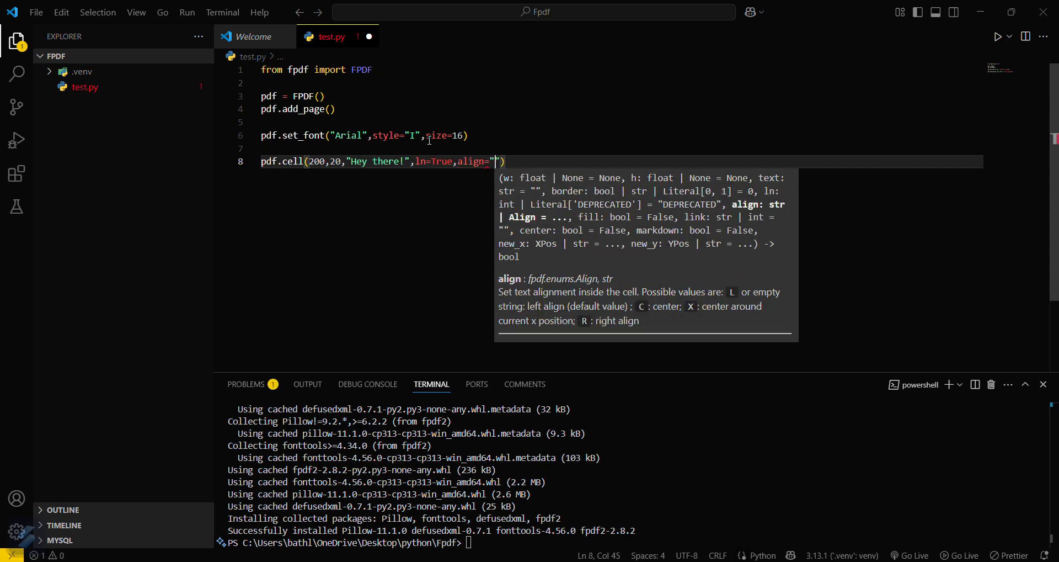
text(C)
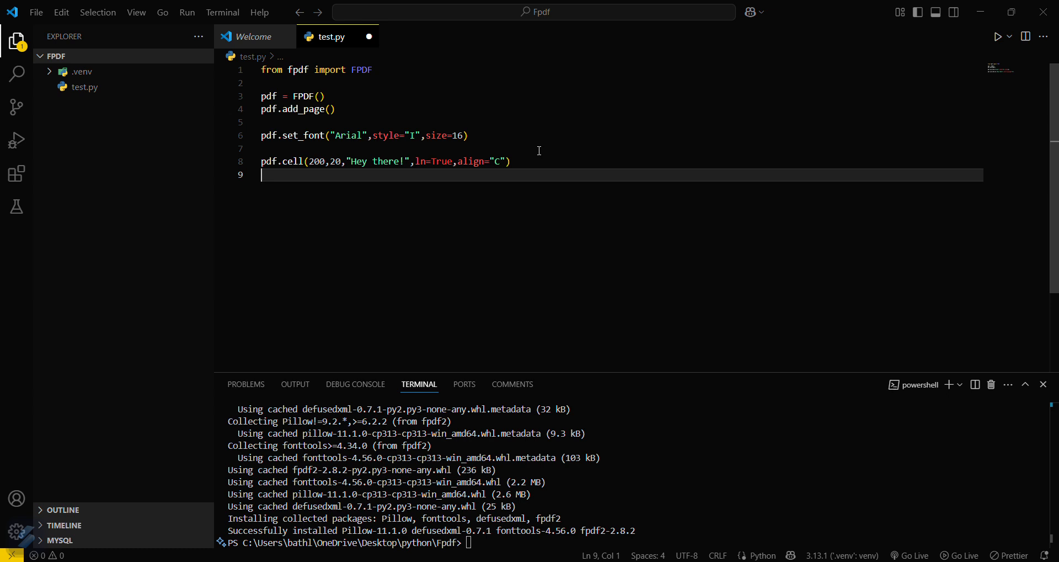
Write pdf.set_text_color(255,0,0) to make the text red
text(pdf)
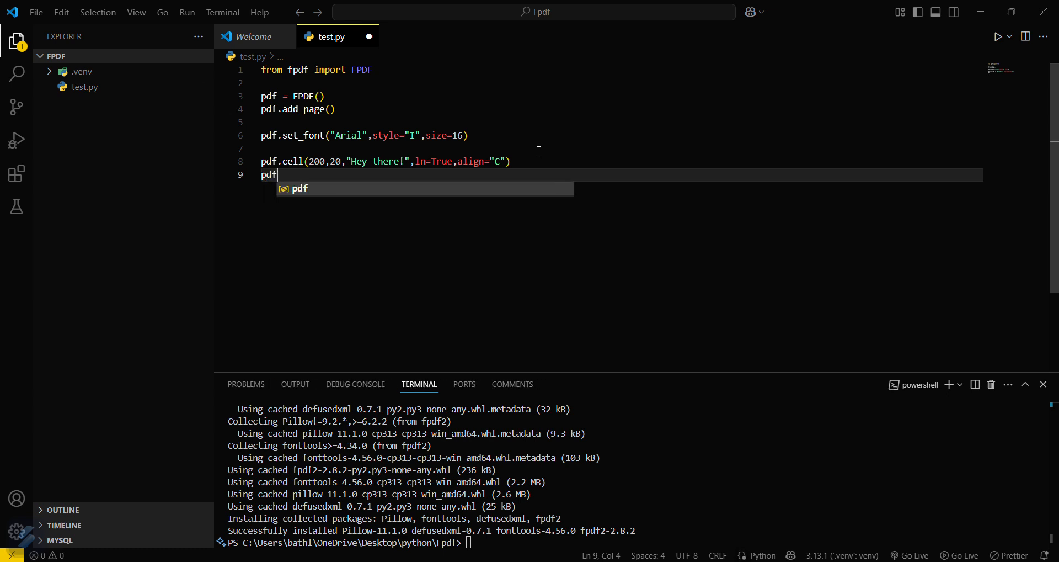
text(.)
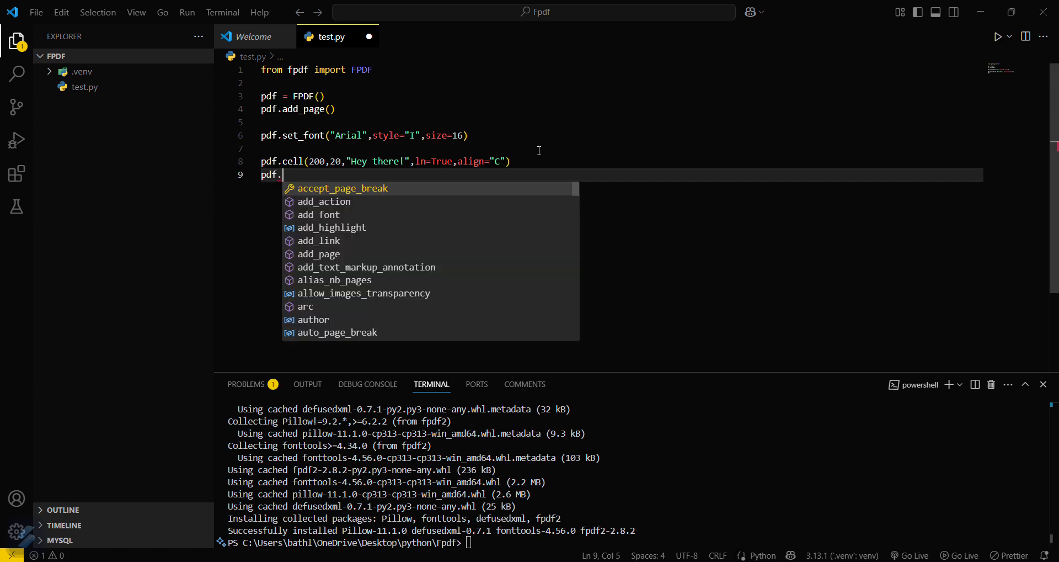
text(set)
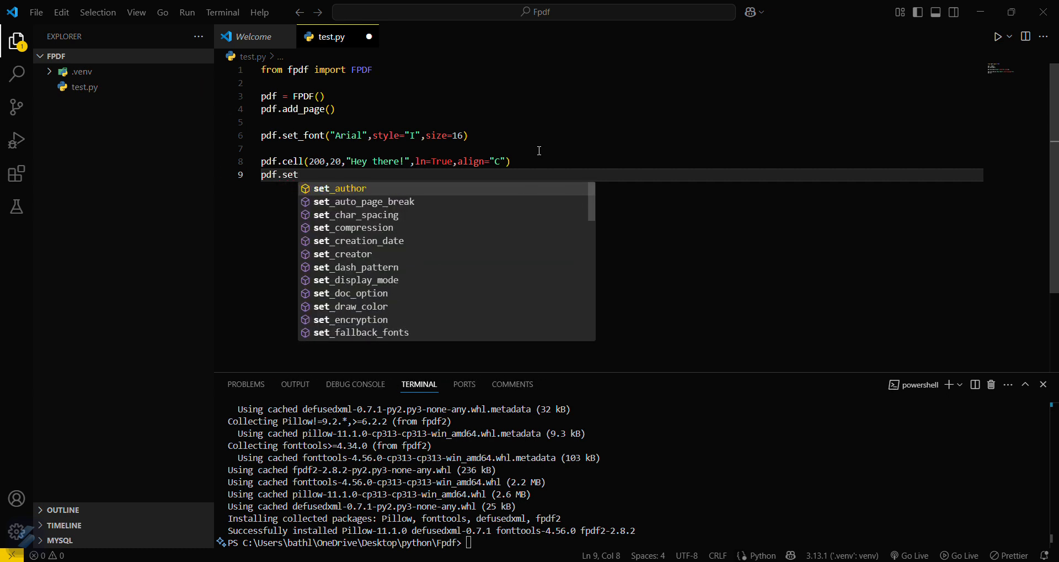
text(text_color)
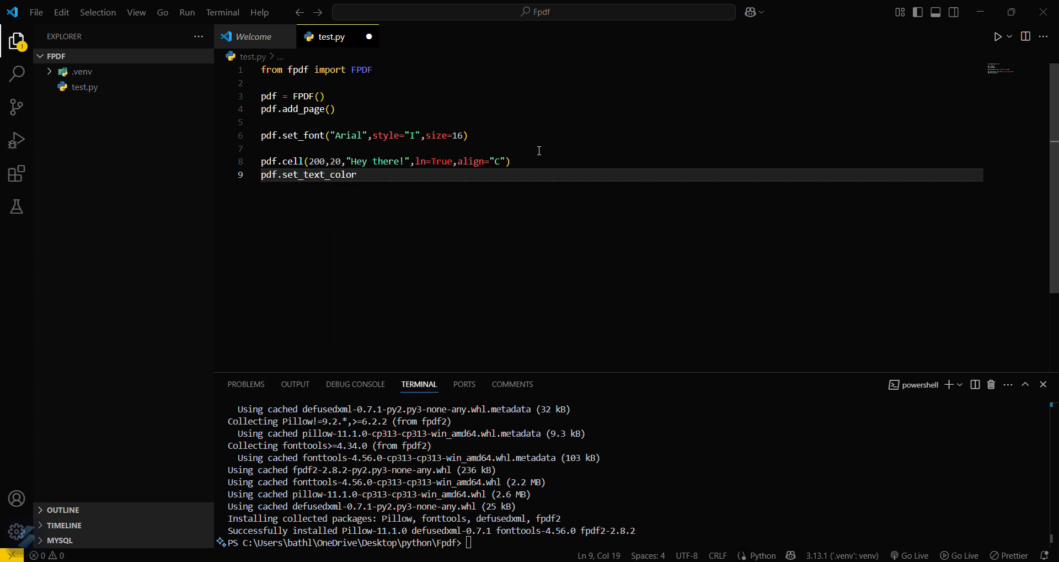
text(())
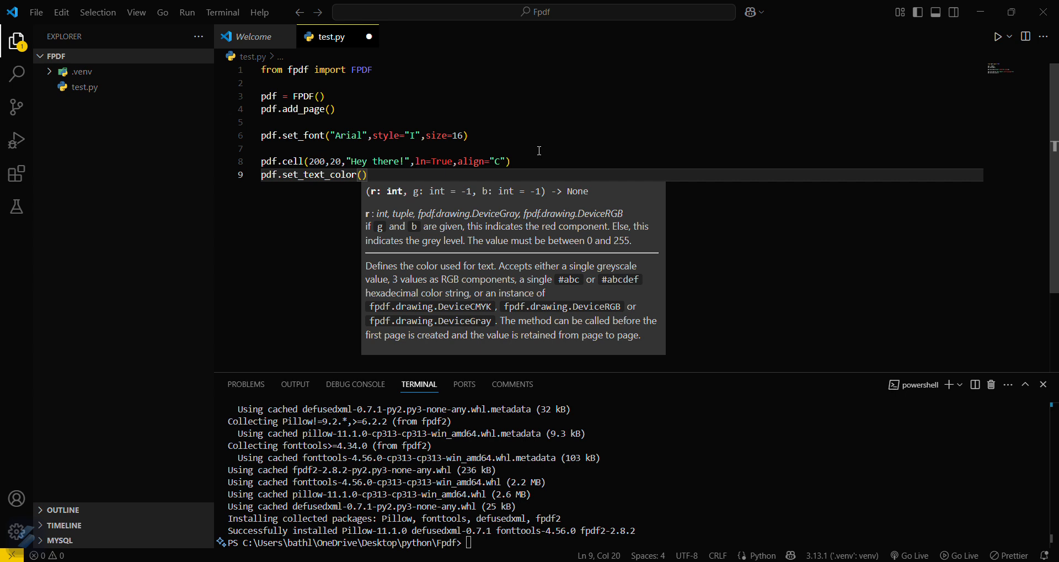
text(255)
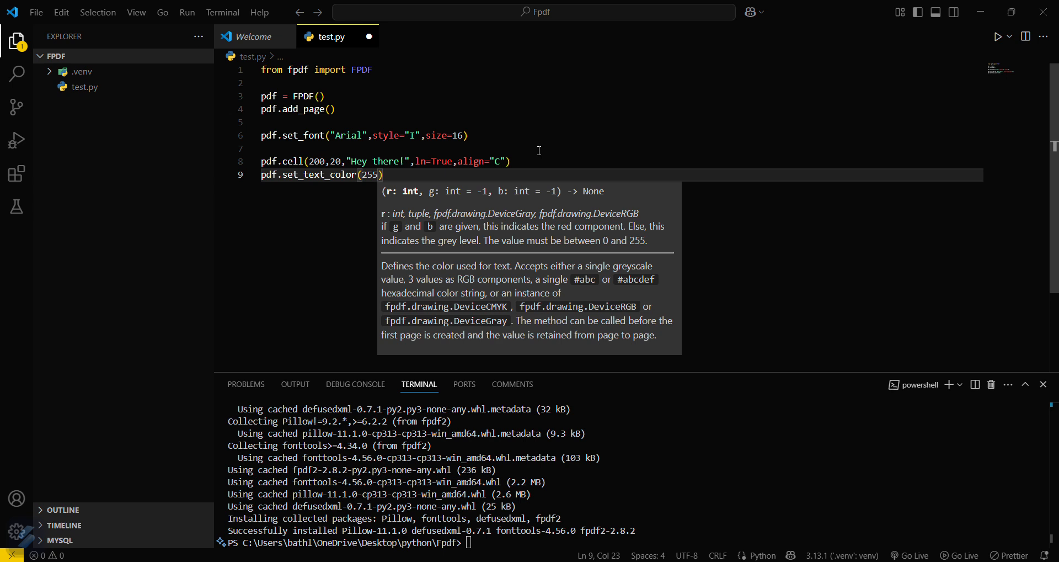
text(,0,0)
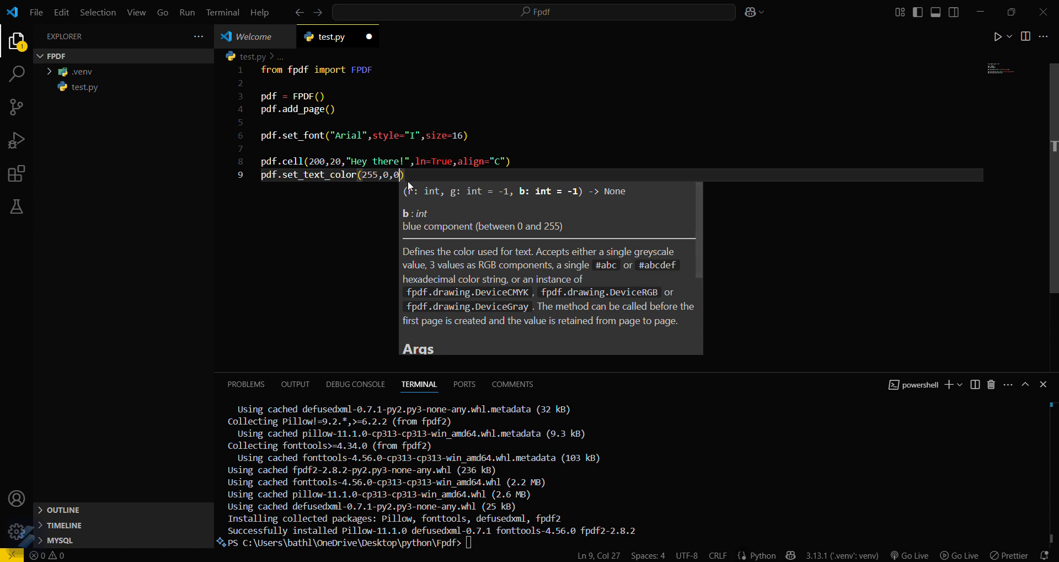
Append the comment #rgb value for red colour to the colour line
click(413, 176)
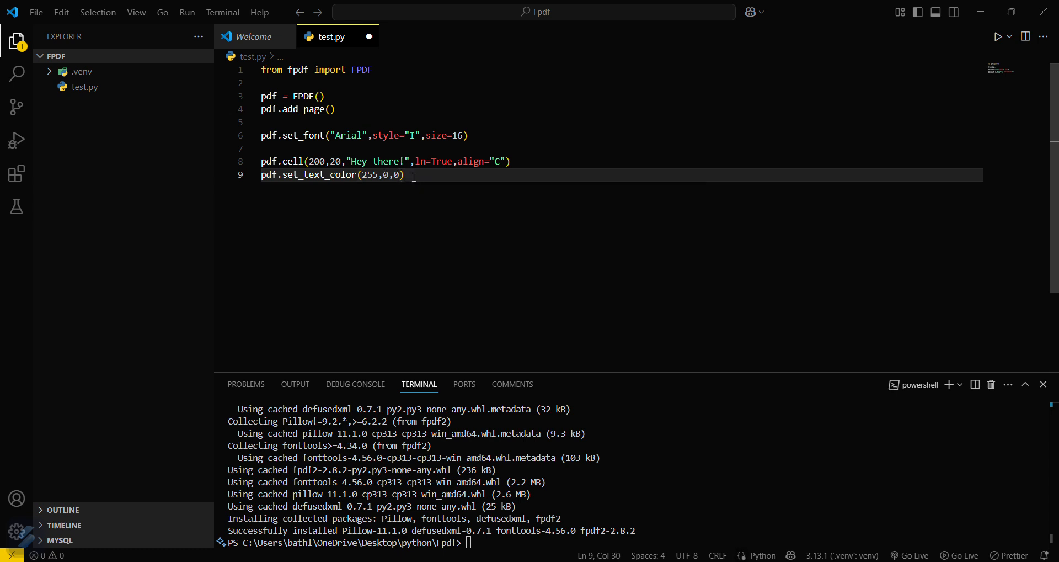
text(#)
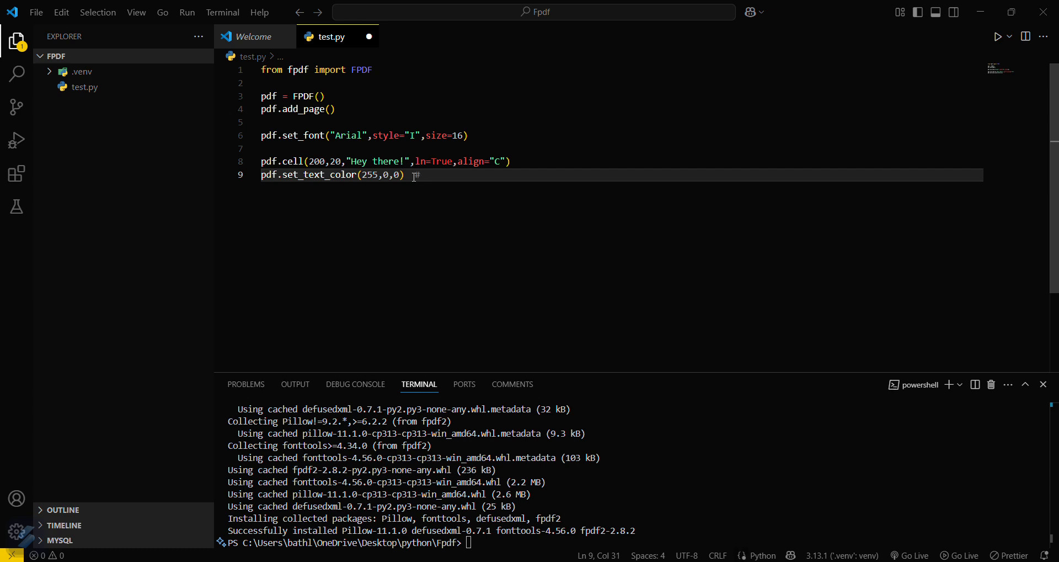
text(rgb)
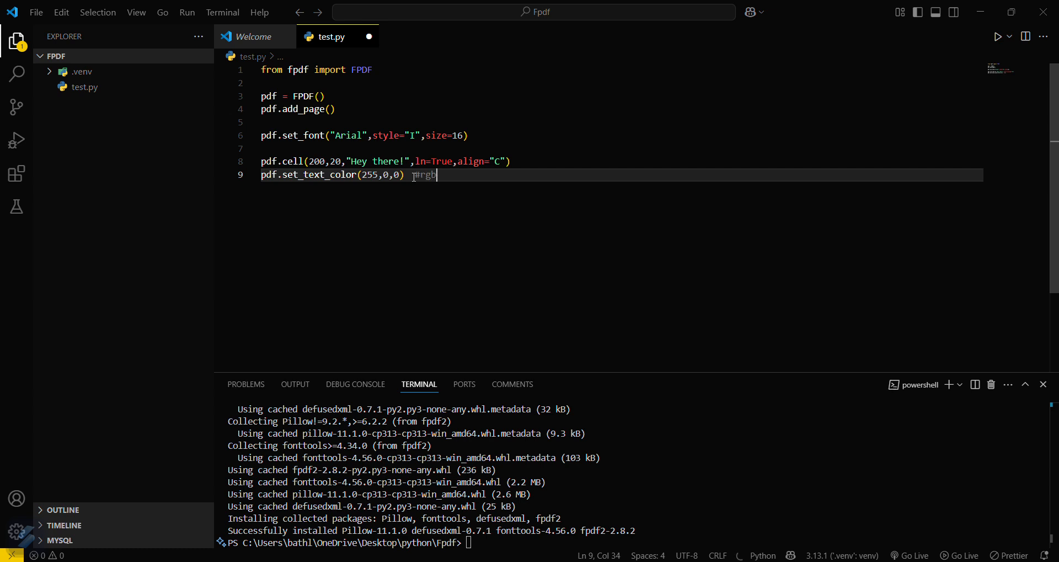
text(value for red)
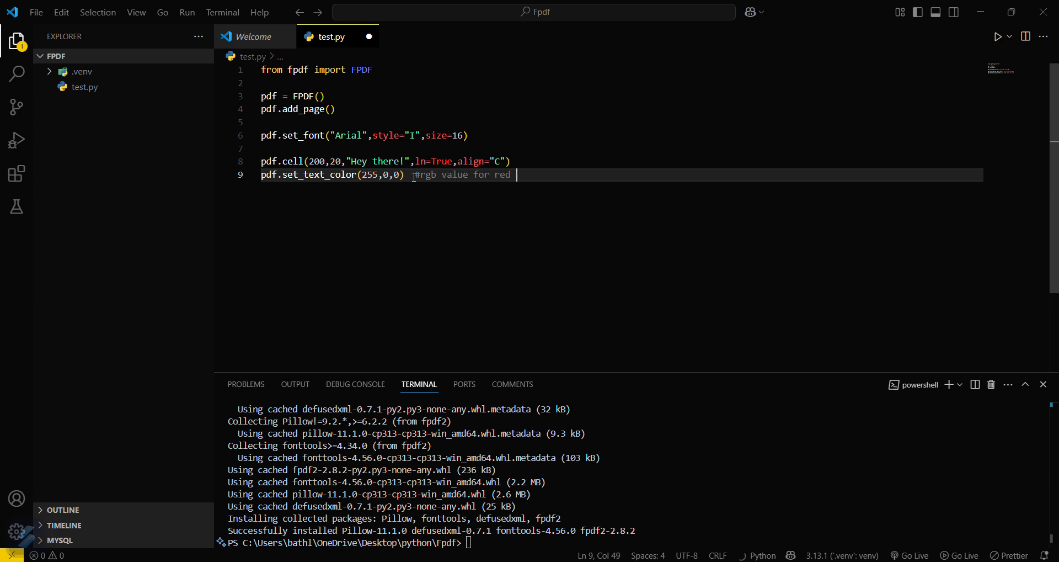
text(colour)
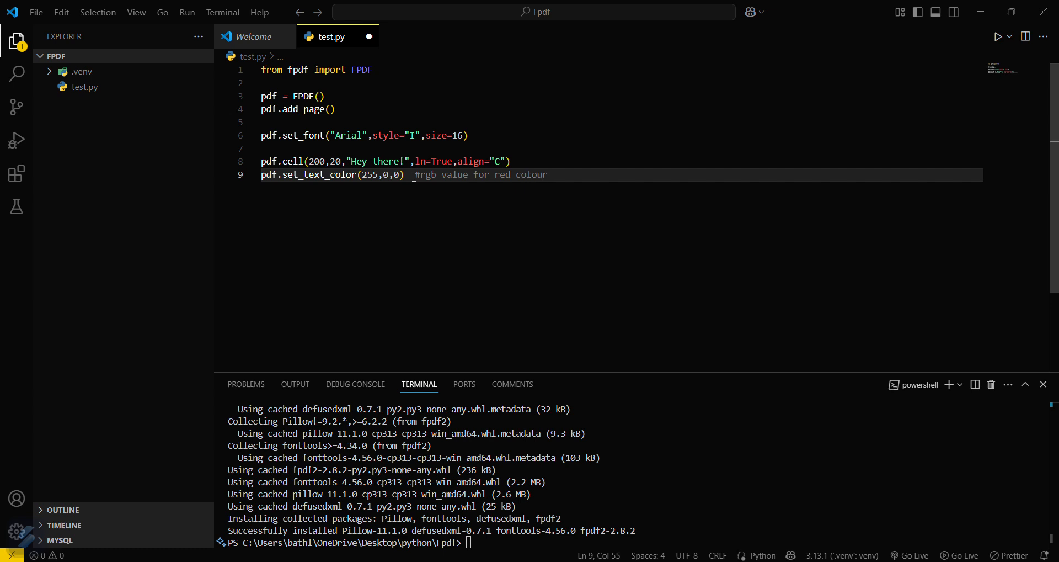
key(Enter)
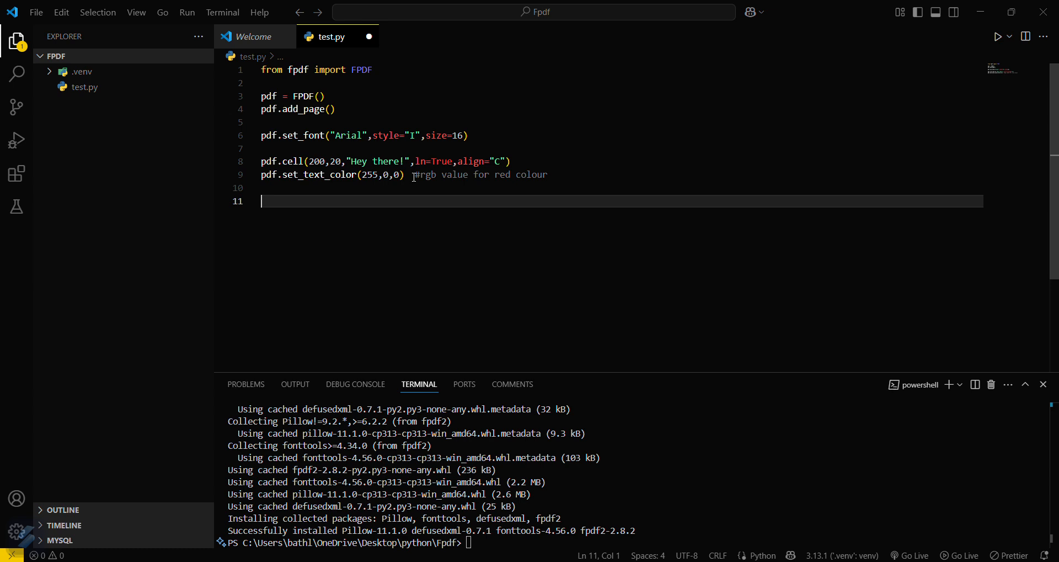
Write pdf.output("Output.py") to save the PDF file
text(p)
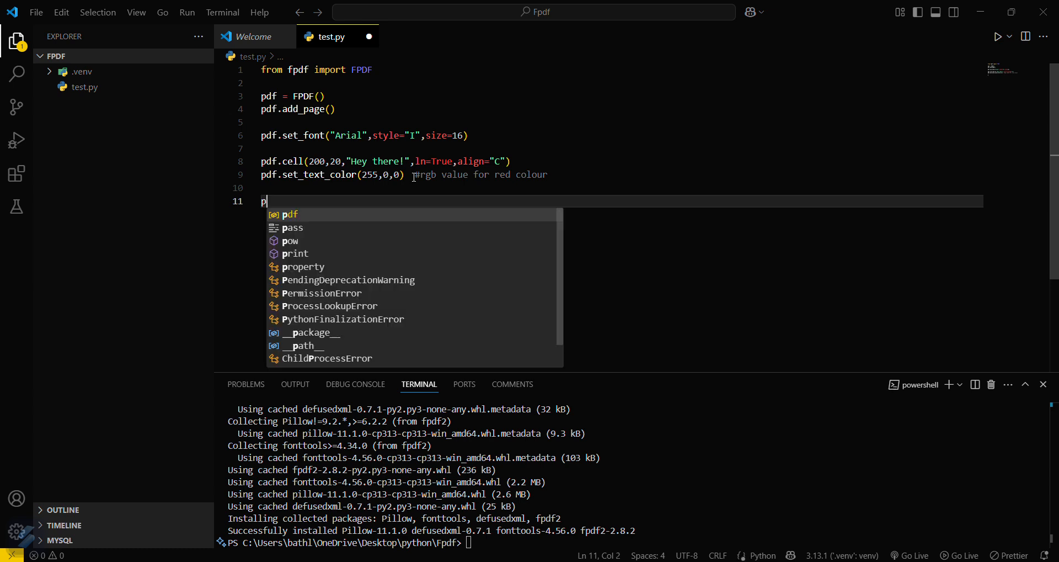
text(df.o)
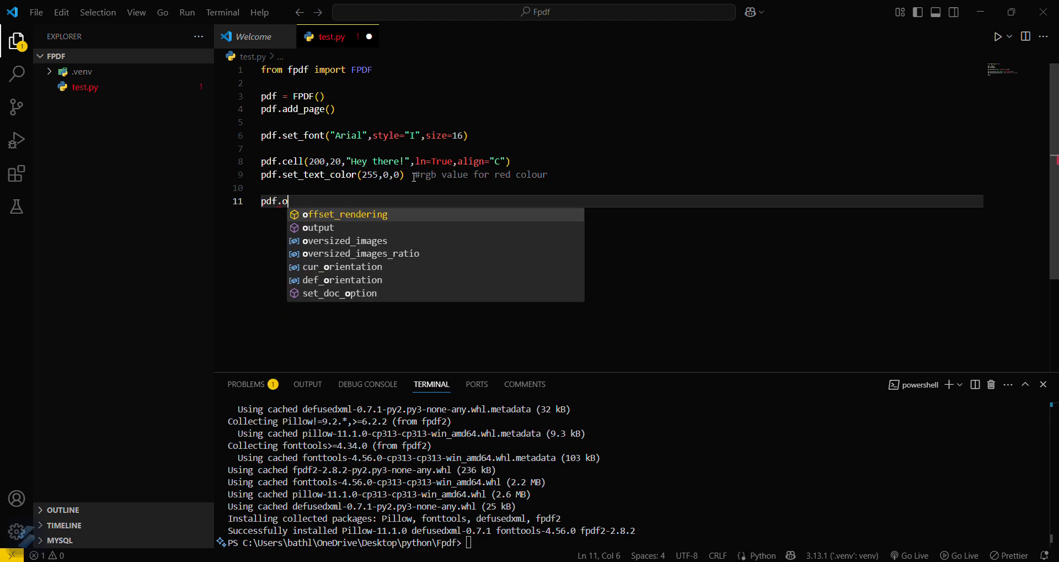
text(utput)
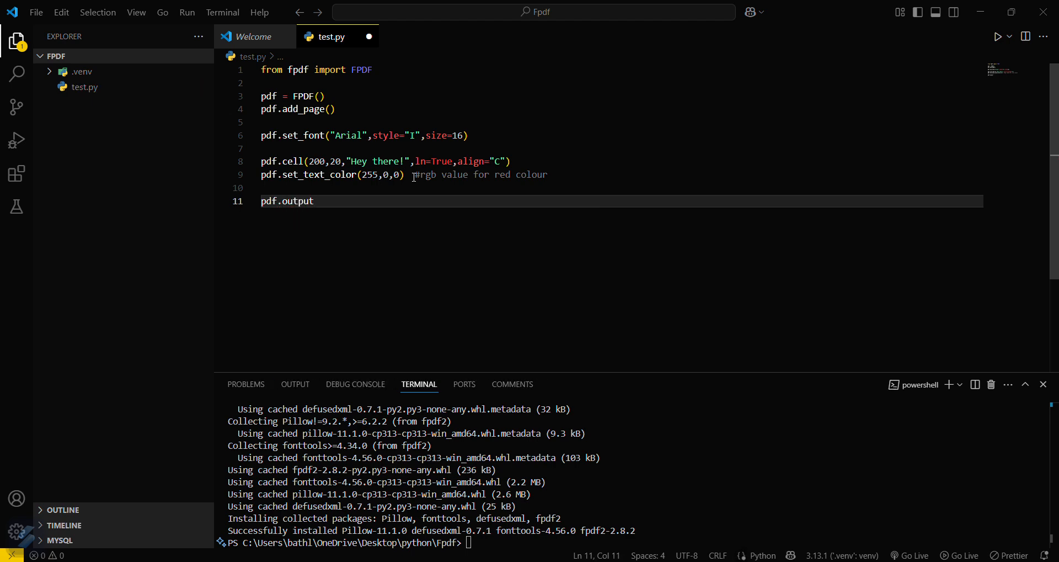
text(()
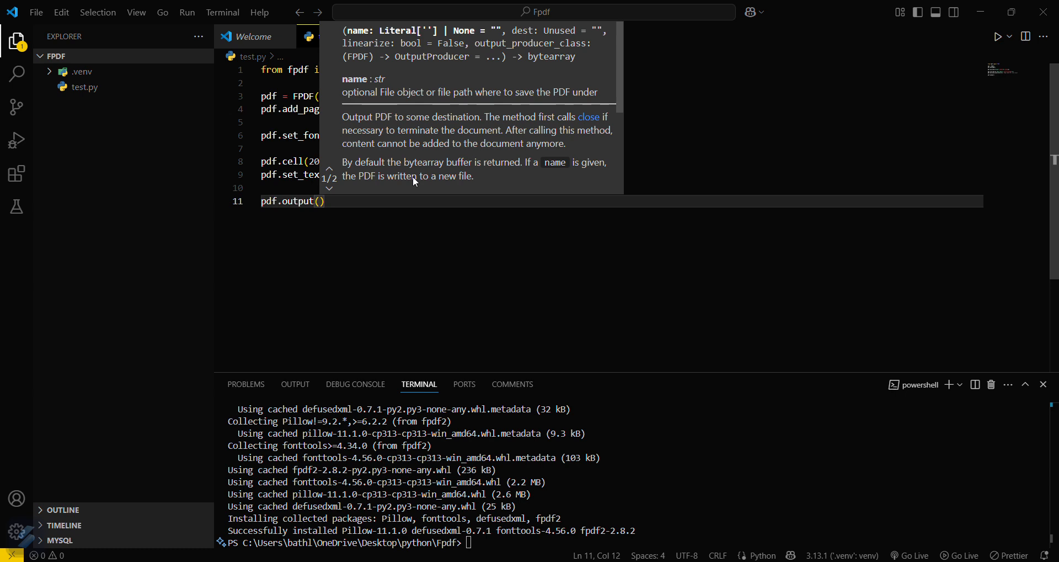
text("")
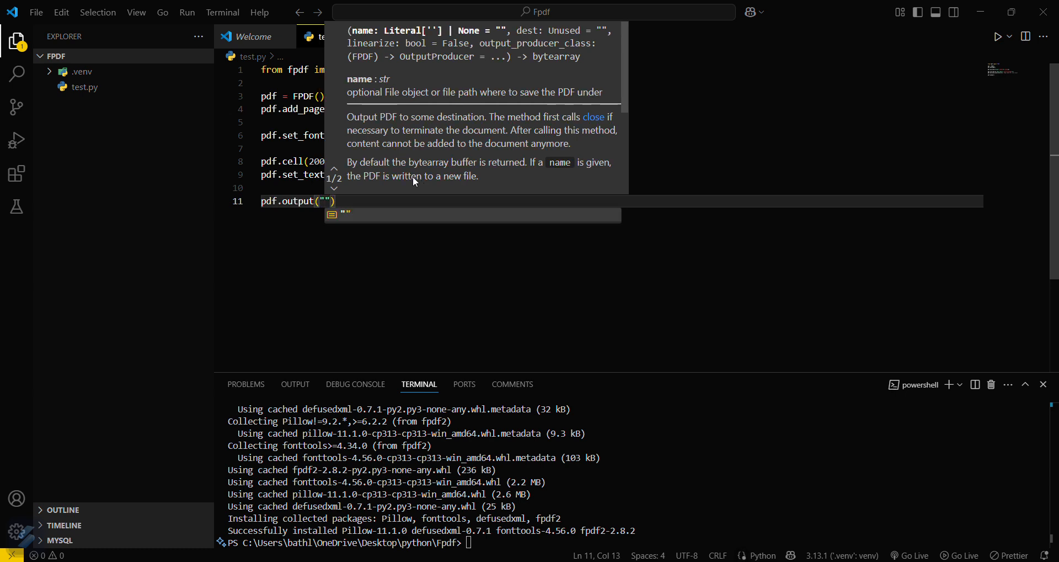
text(Output)
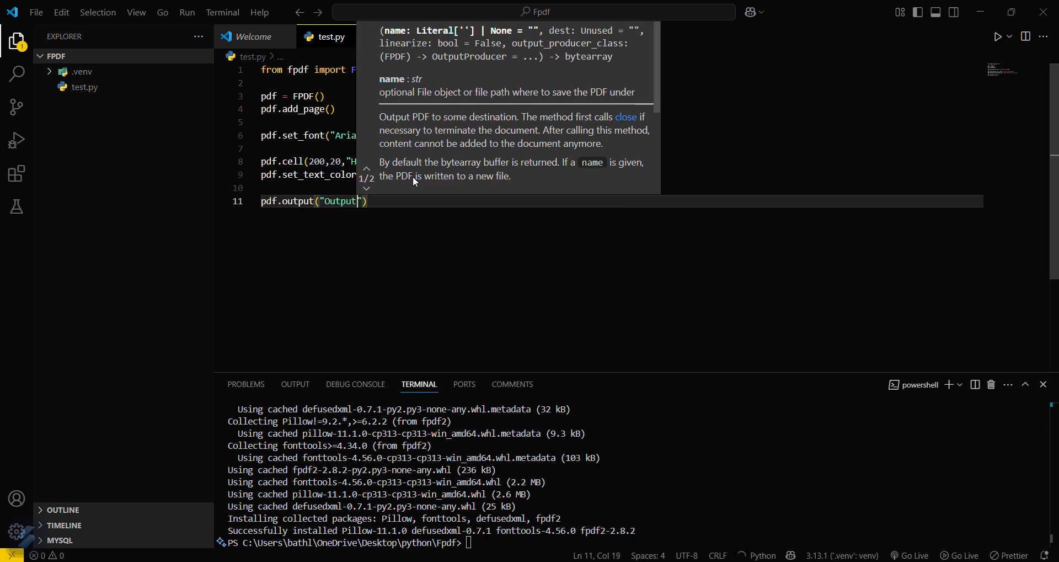
text(.py)
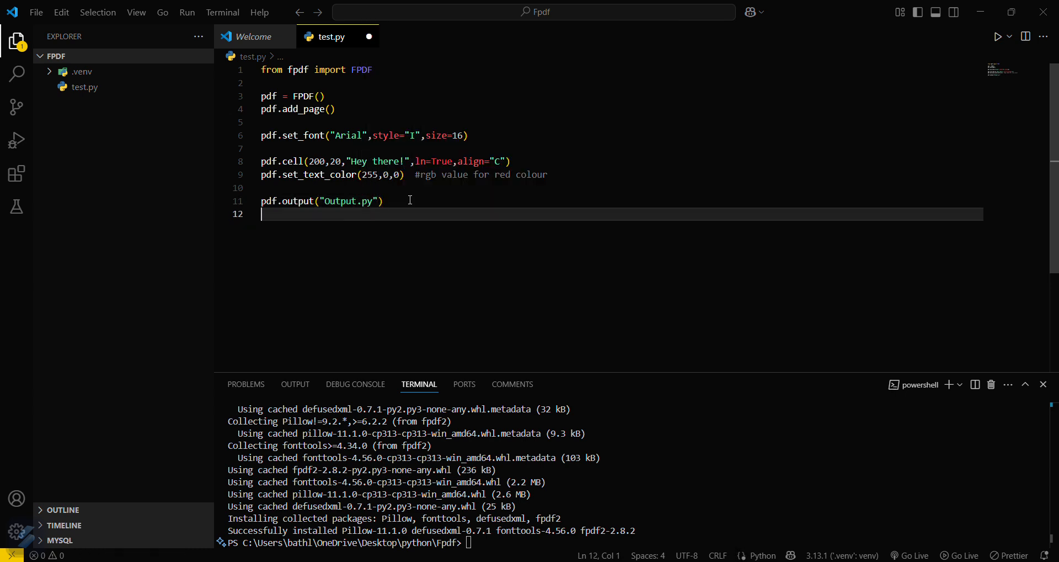
Add print("Pdf created successfully") as the final line
text(print)
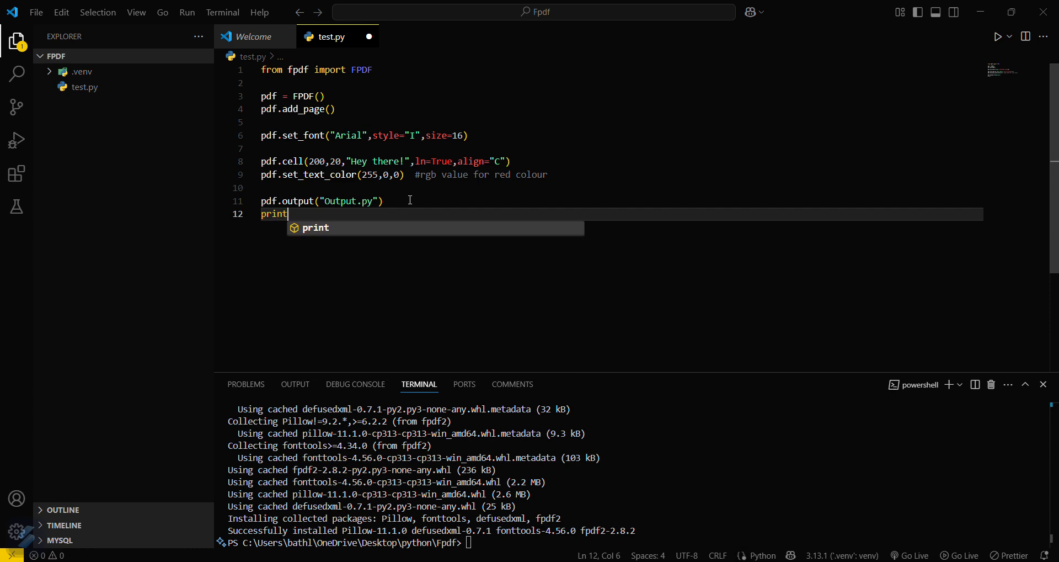
text((""))
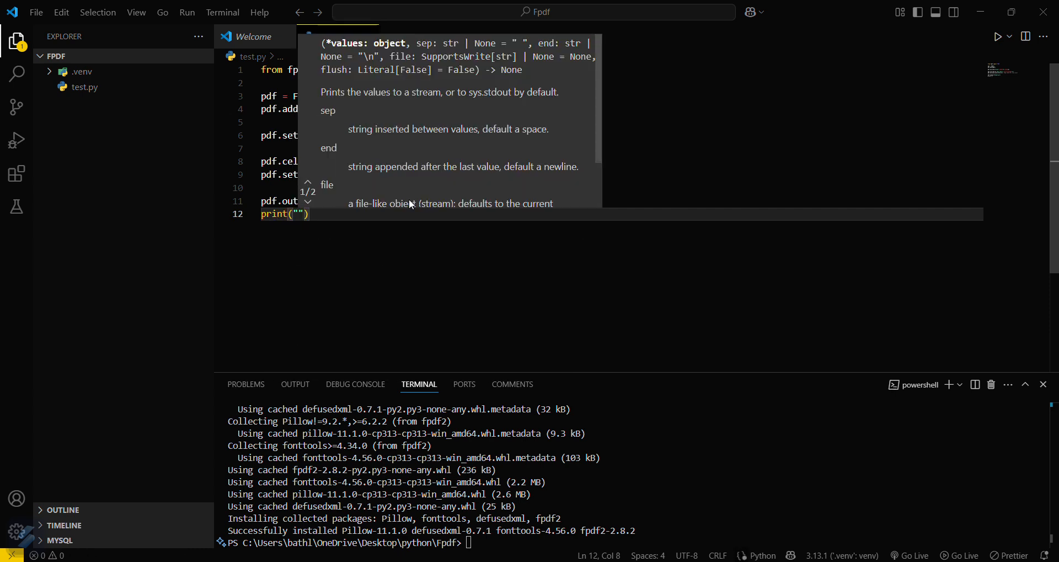
text(Pdf)
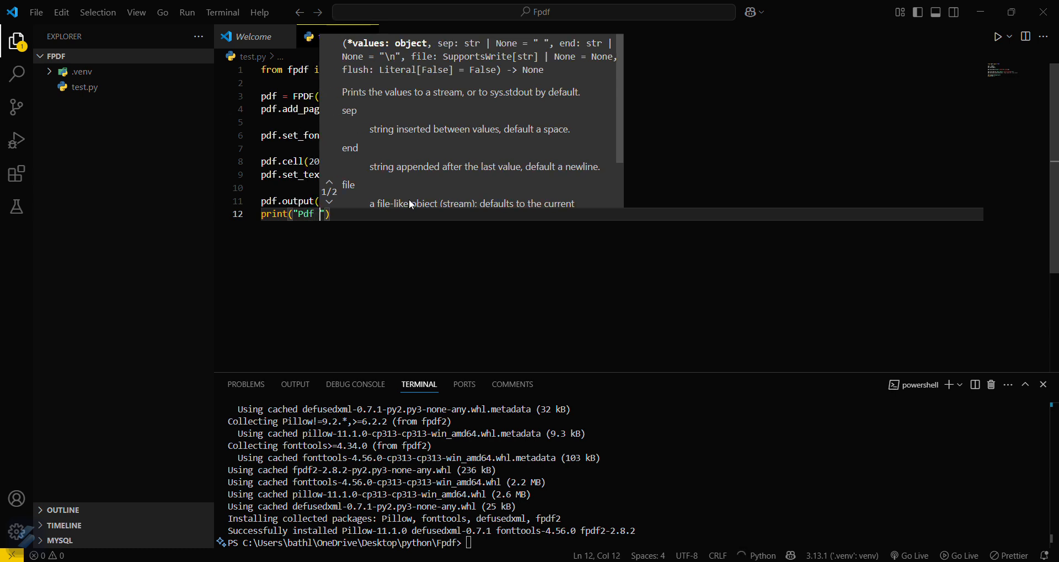
text(created)
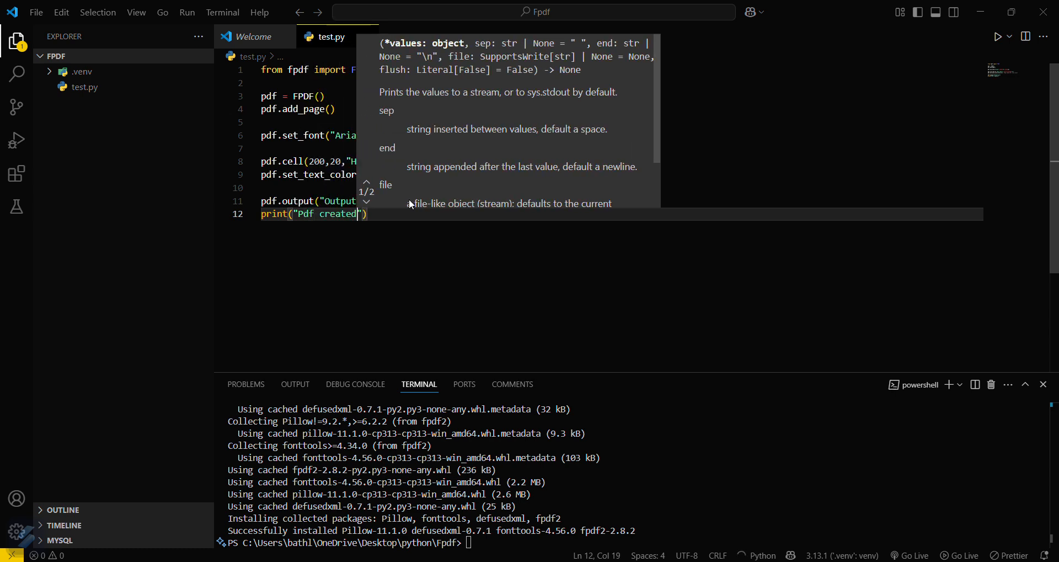
text(success)
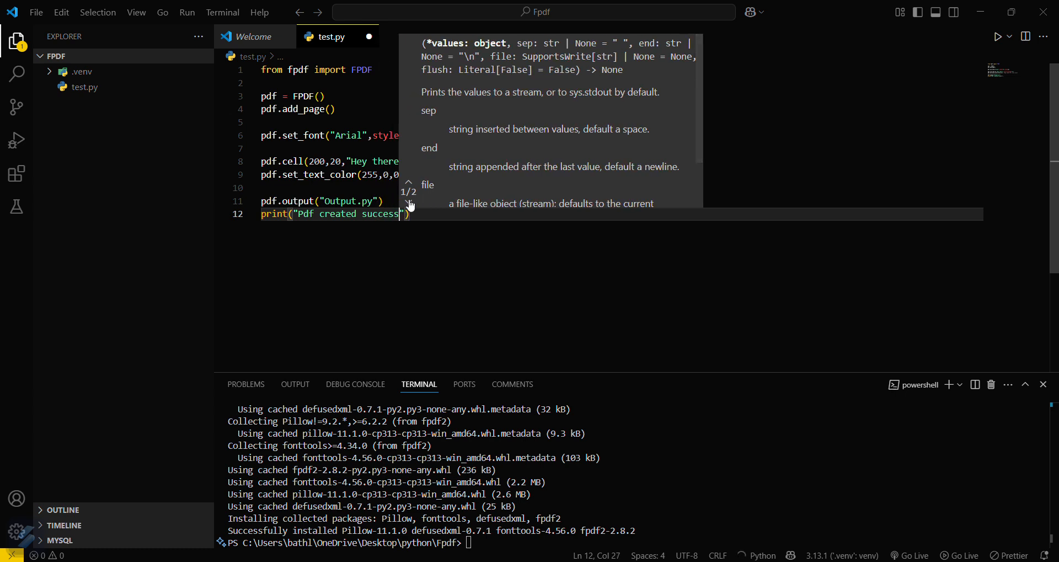
text(fully)
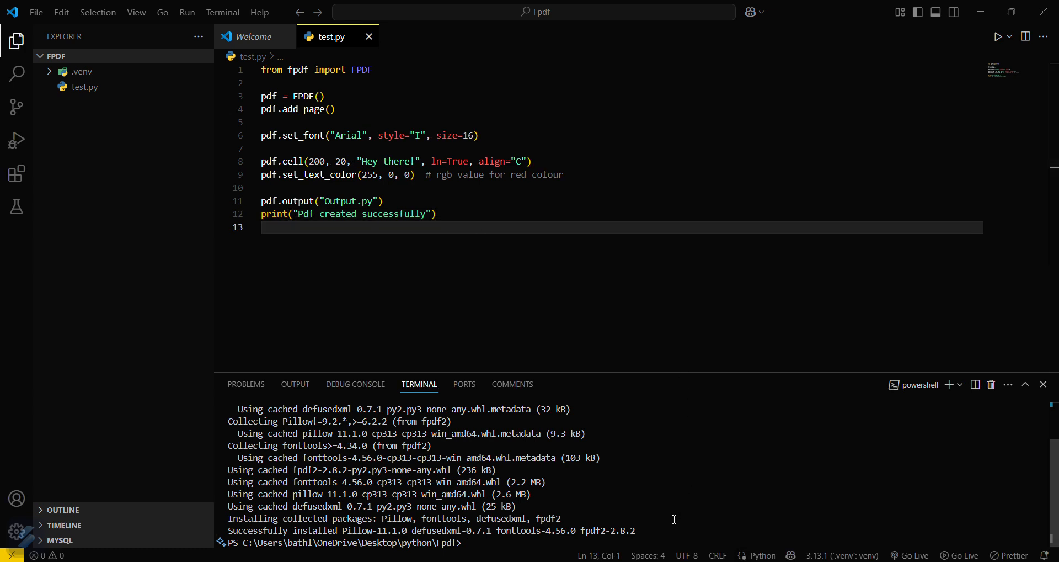
Run python test.py, fix the output name to Output.pdf, and run it again
text(python)
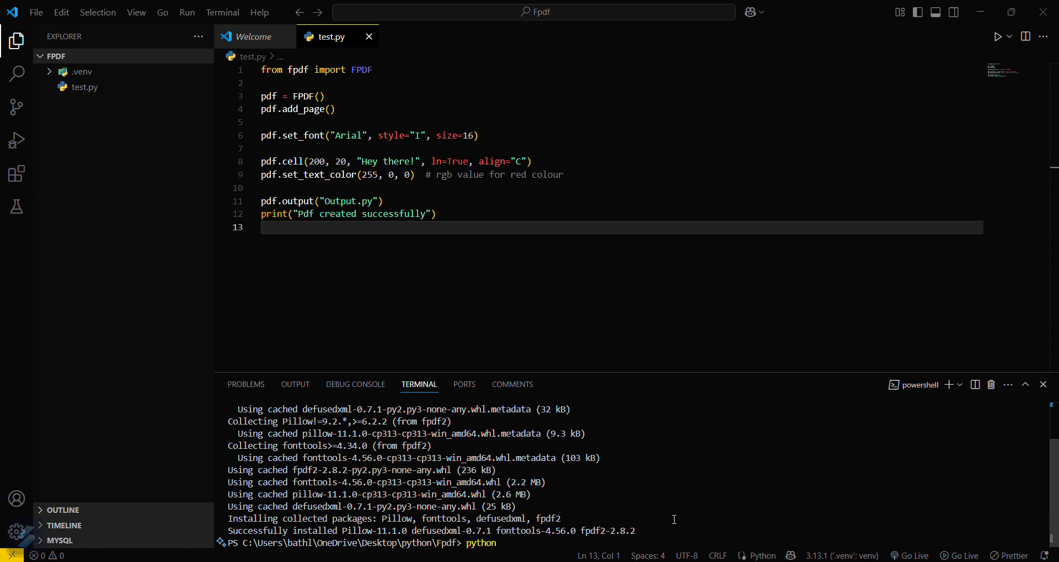
text(test.)
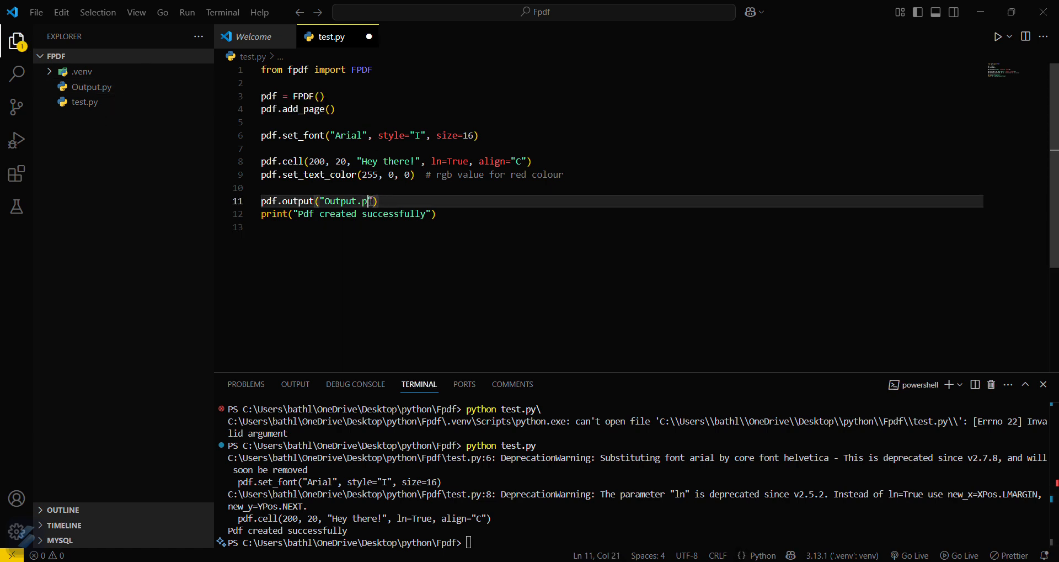
text(df)
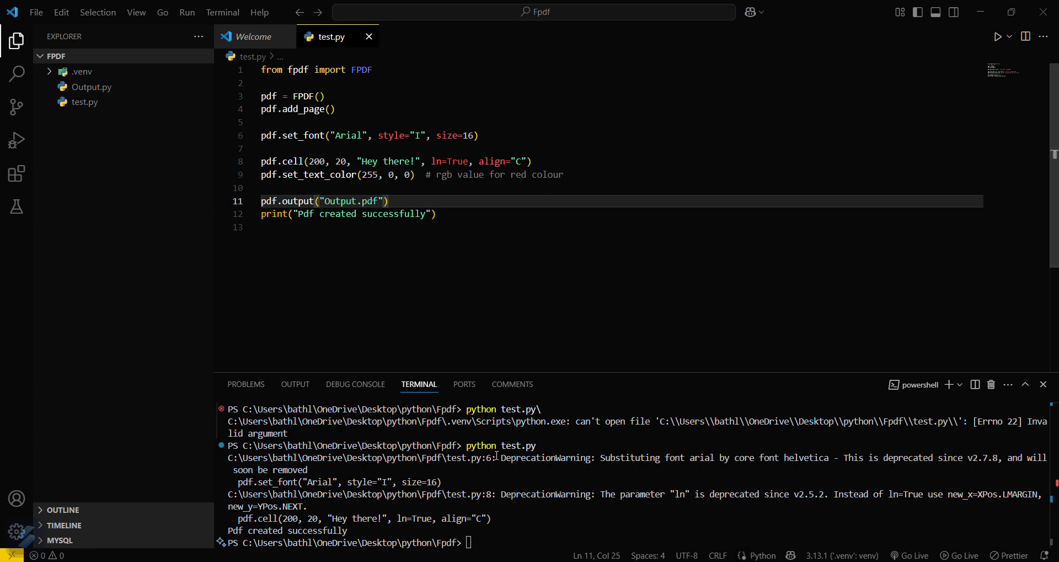
text(python test.py)
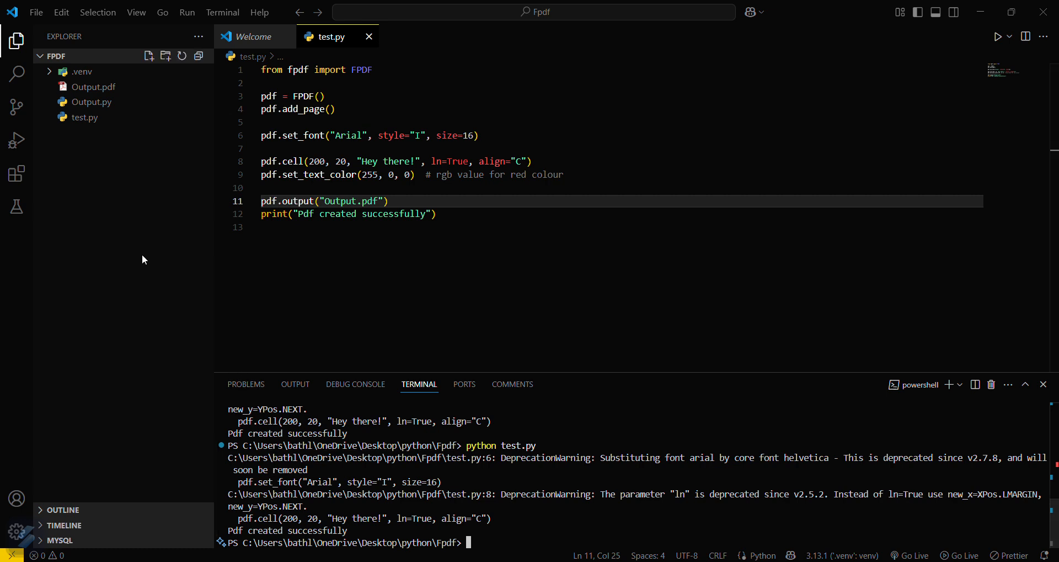
Preview Output.pdf showing centred italic 'Hey there!', then return to test.py
double_click(93, 86)
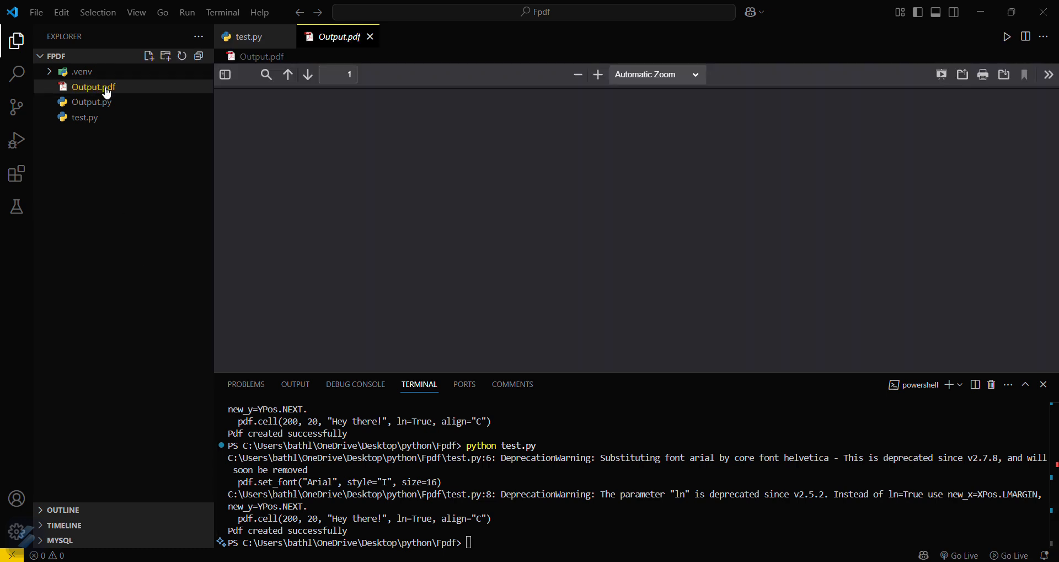
click(93, 86)
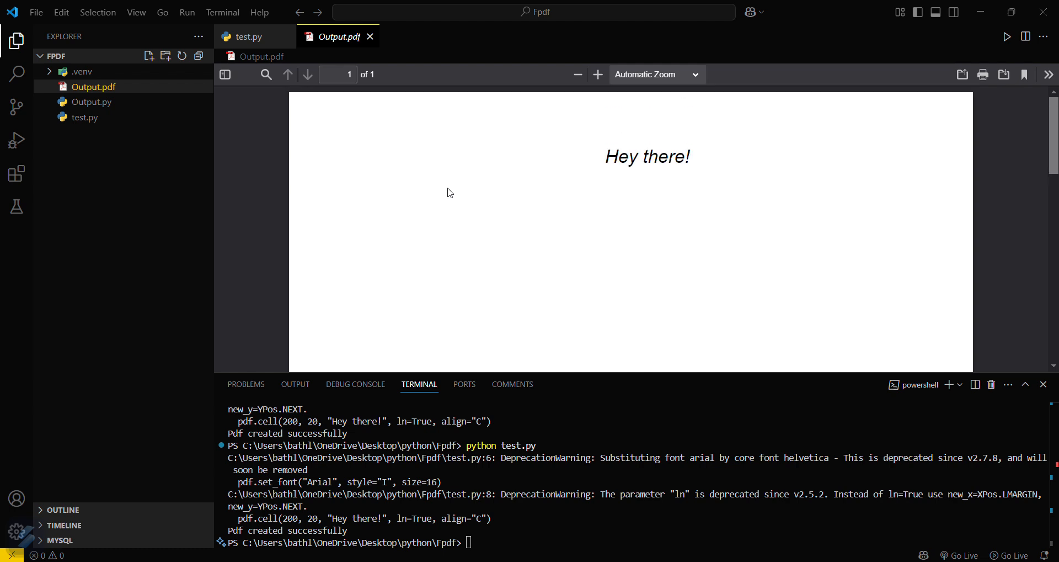
mouse_move(598, 158)
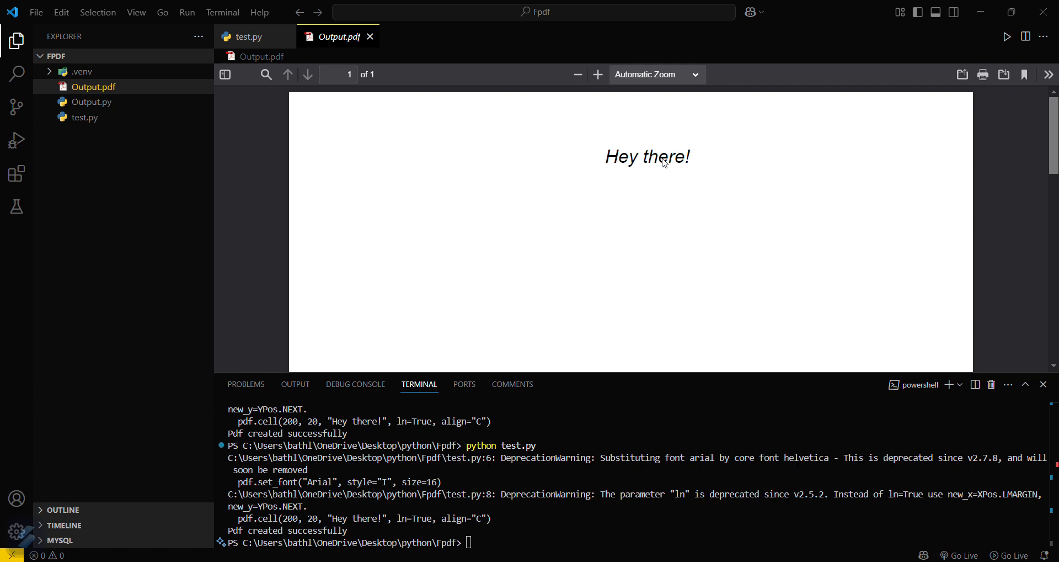
mouse_move(259, 12)
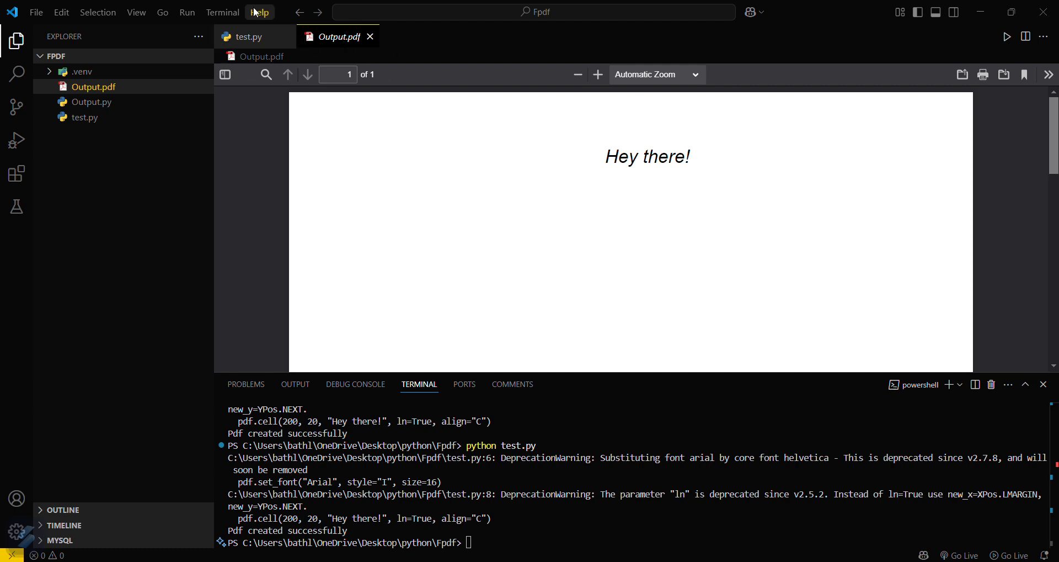
click(250, 36)
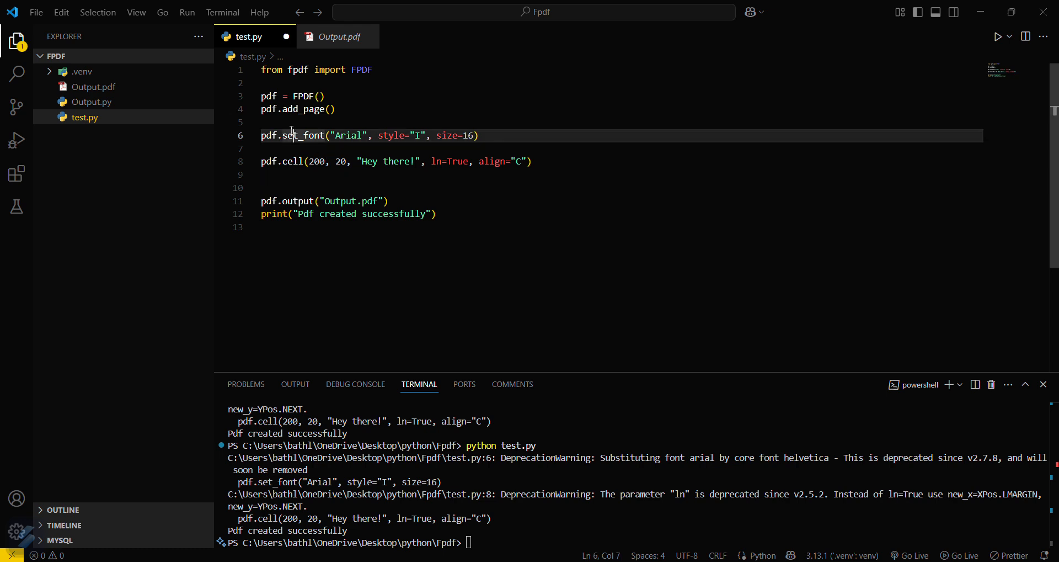
Add pdf.set_text_color(255, 0, 0) before set_font so 'Hey there!' renders in red italics
text(pdf.set_text_color(255, 0, 0)  # rgb value for red colour)
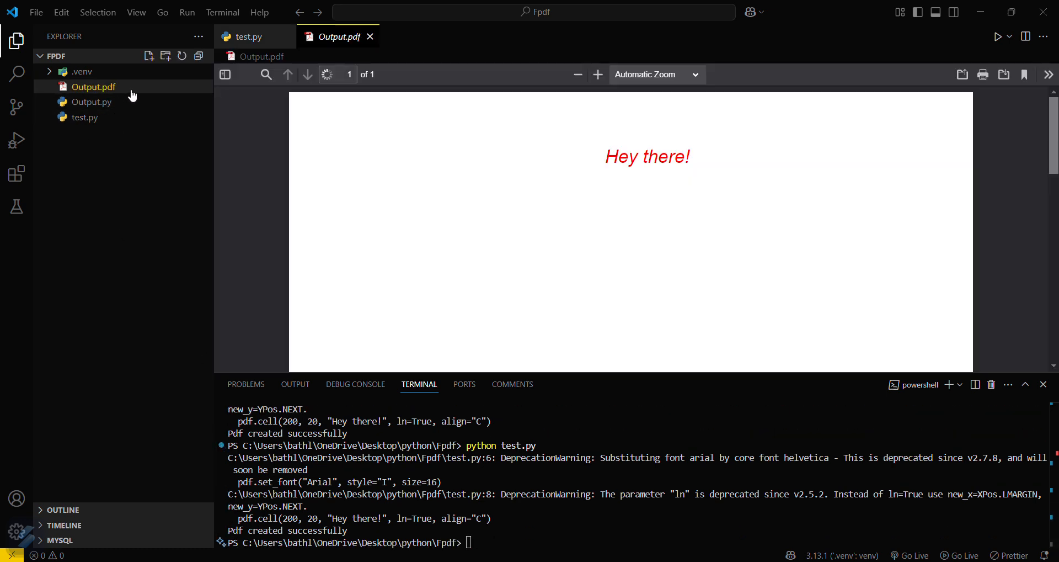
mouse_move(676, 144)
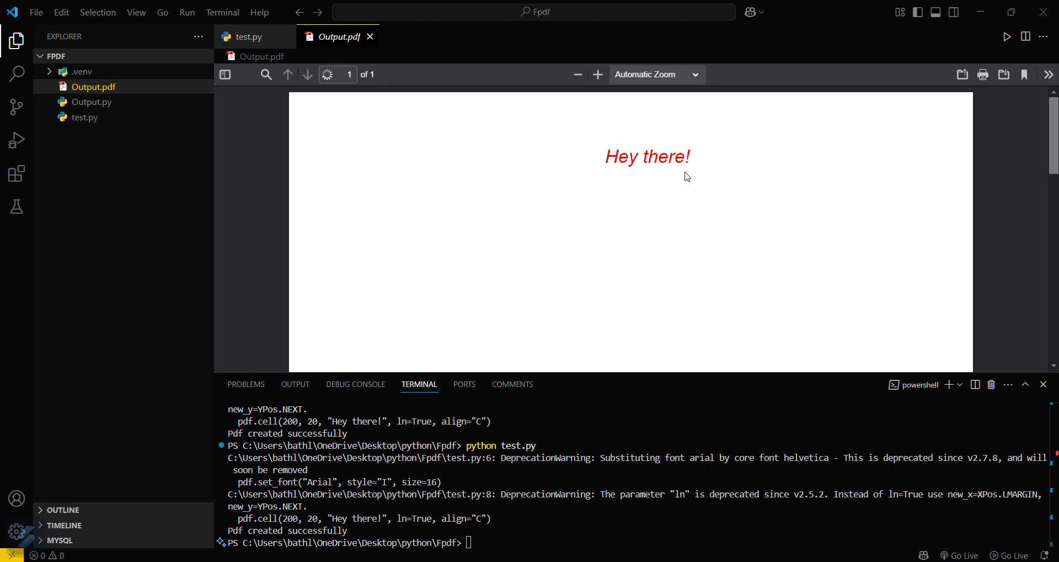
click(250, 37)
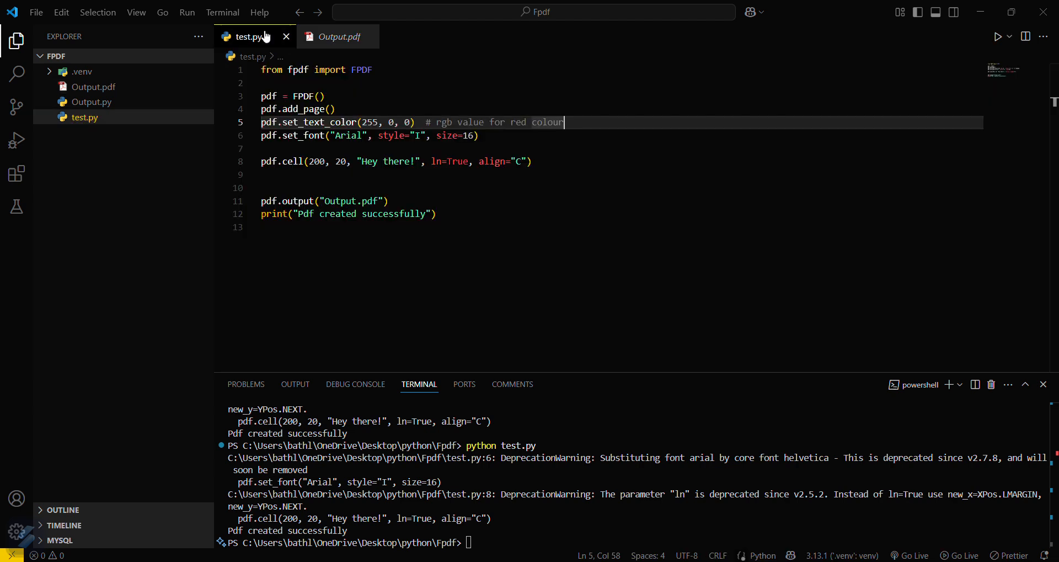